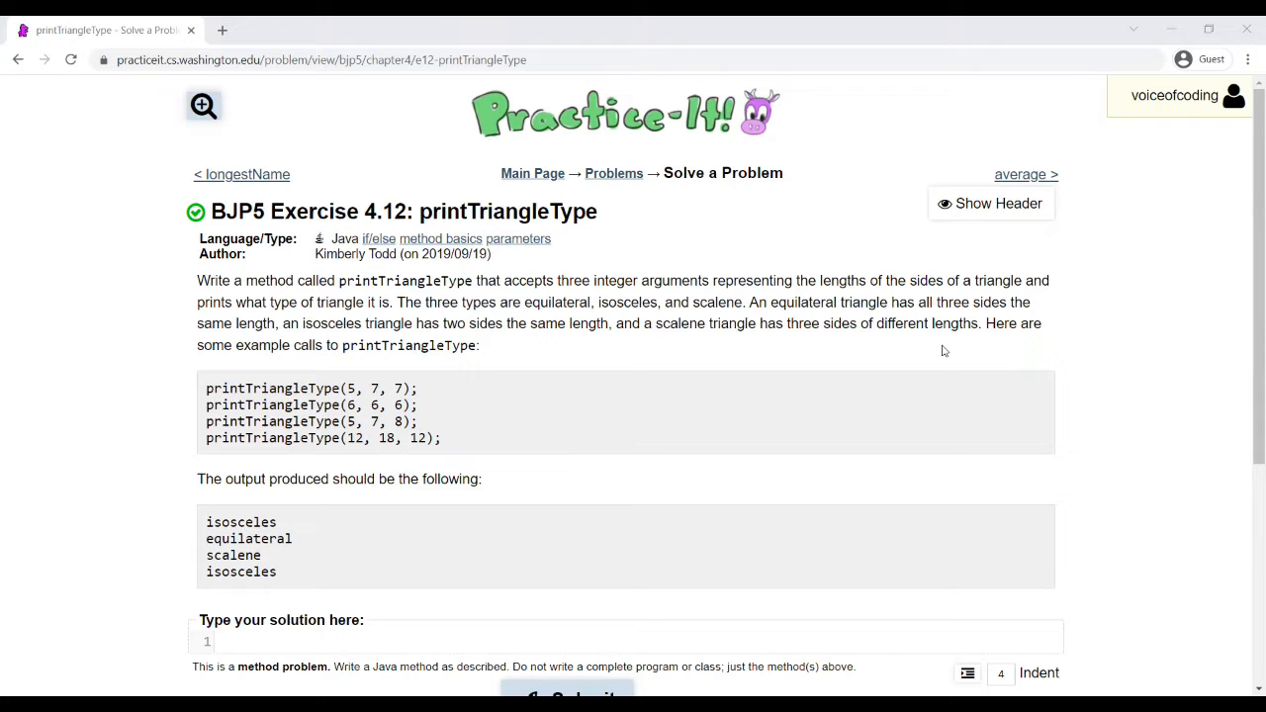
- Write the header 'public static void printTriangleType(int s1, int s2, int s3){' with an empty body
scroll(down, 3)
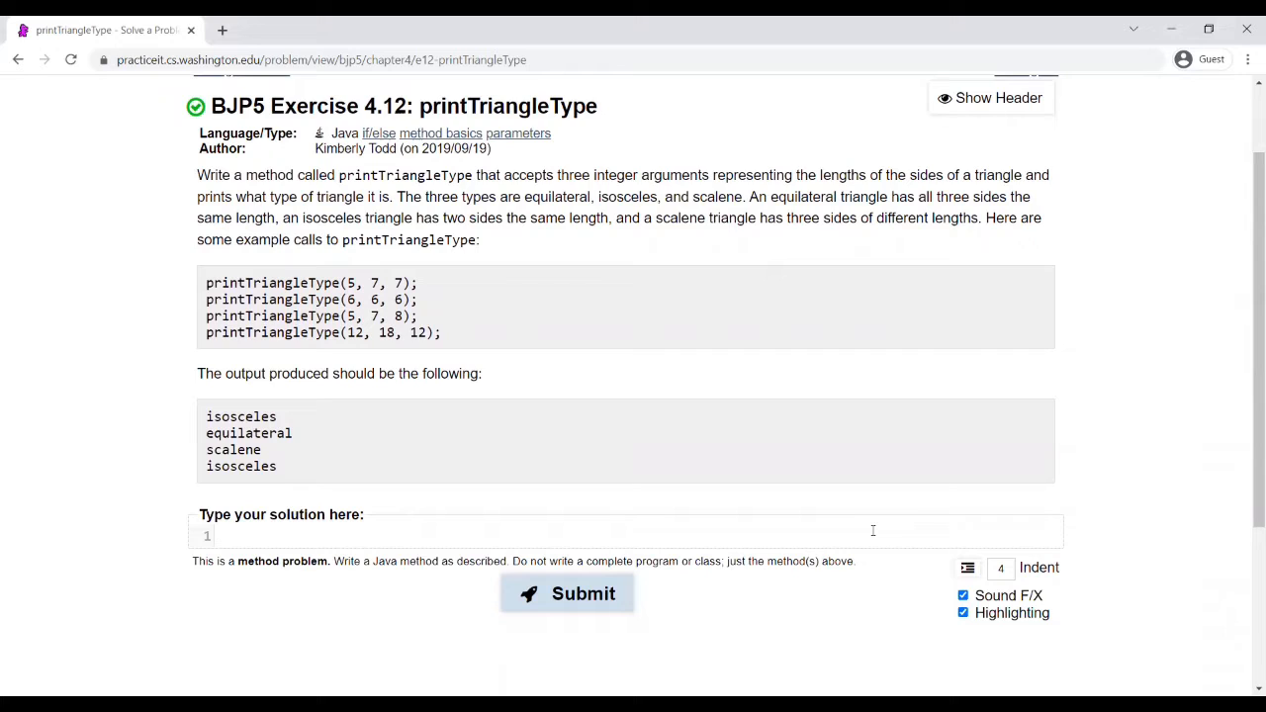
text(pub)
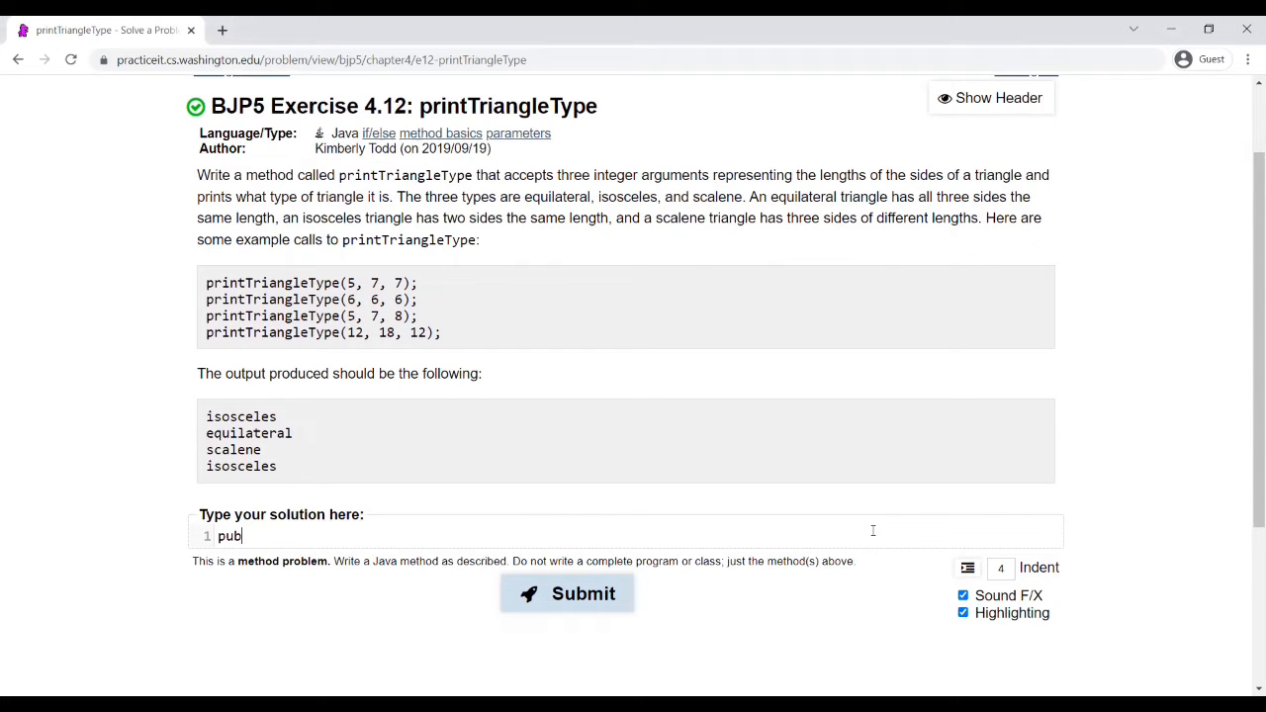
text(lic static v)
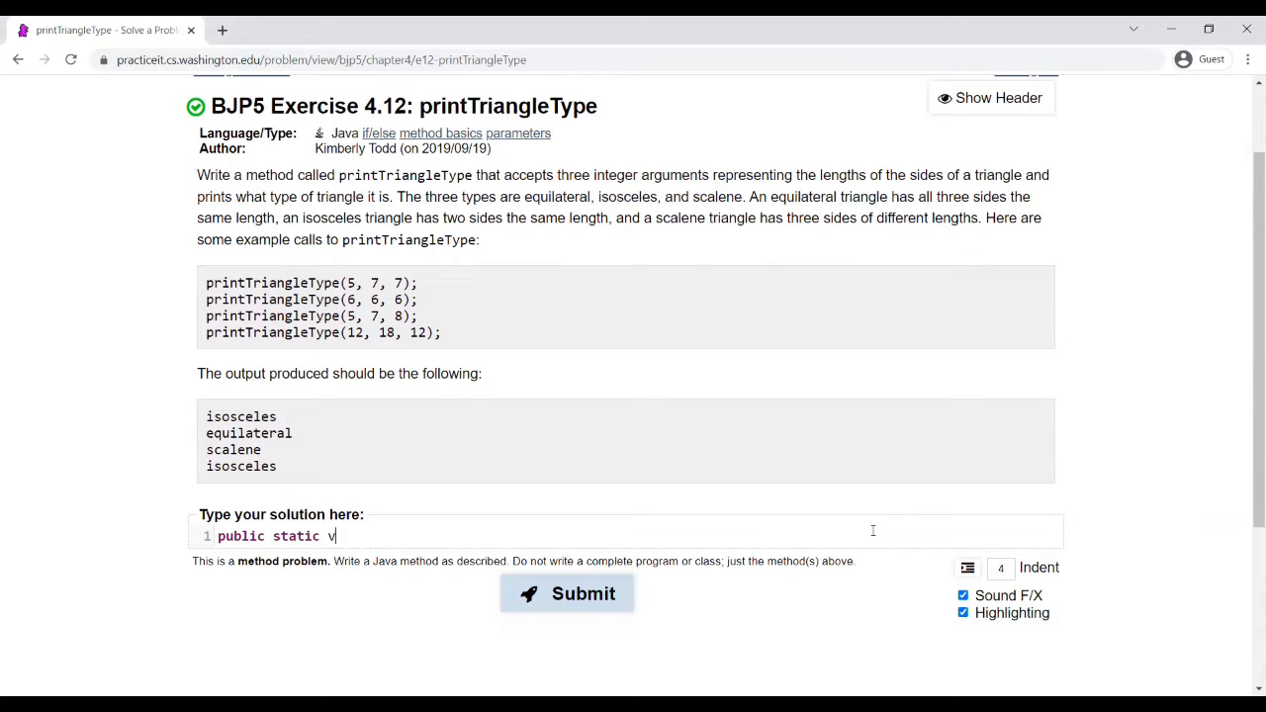
text(oid printTrian)
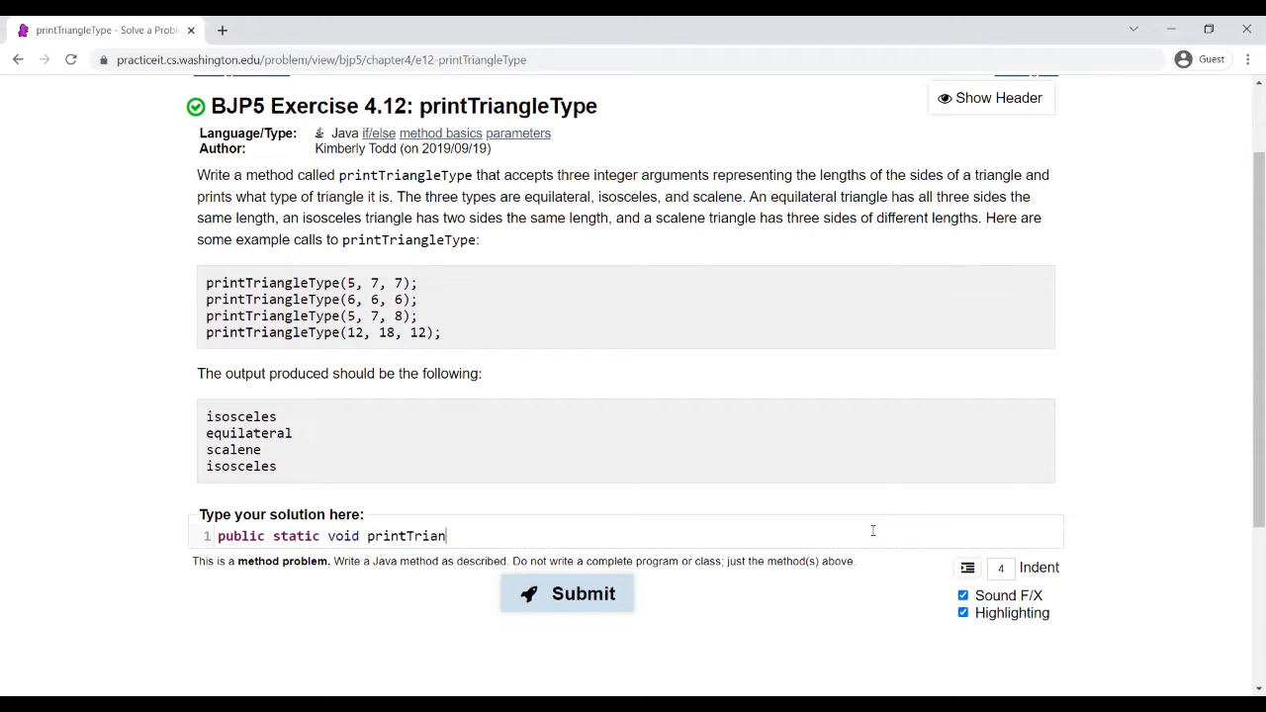
text(gleType(i)
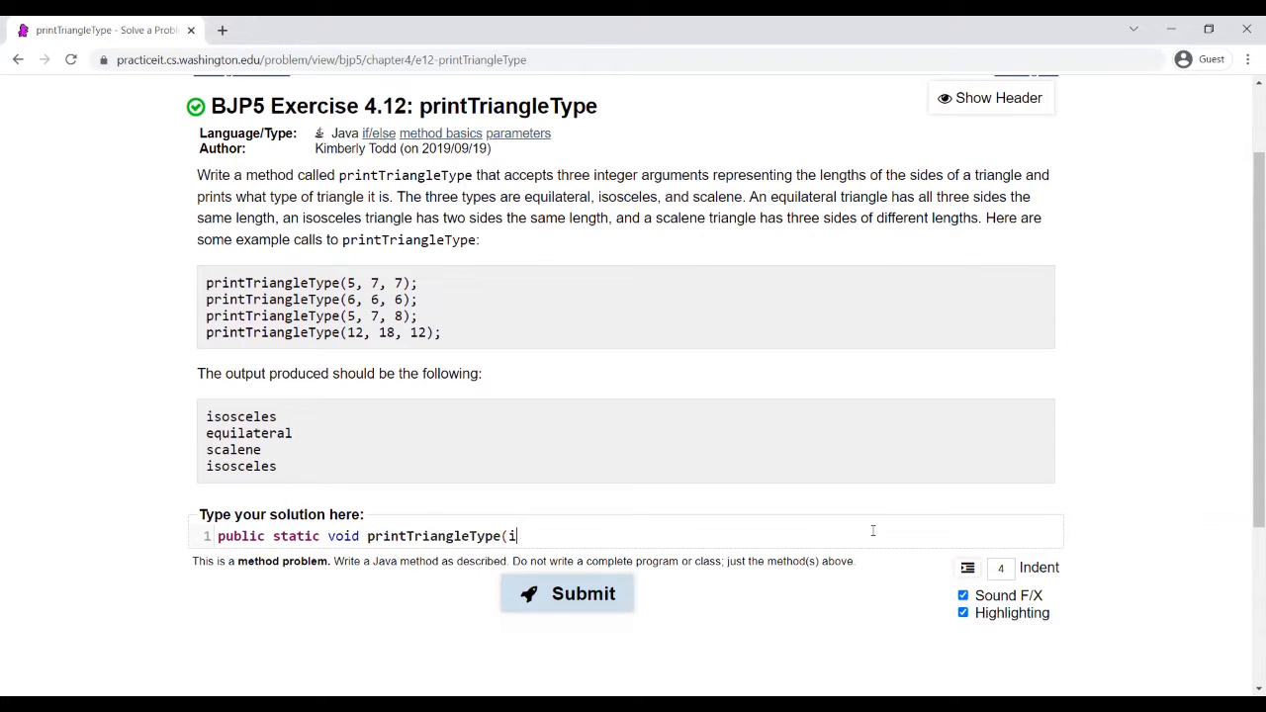
text(nt s1, int s2)
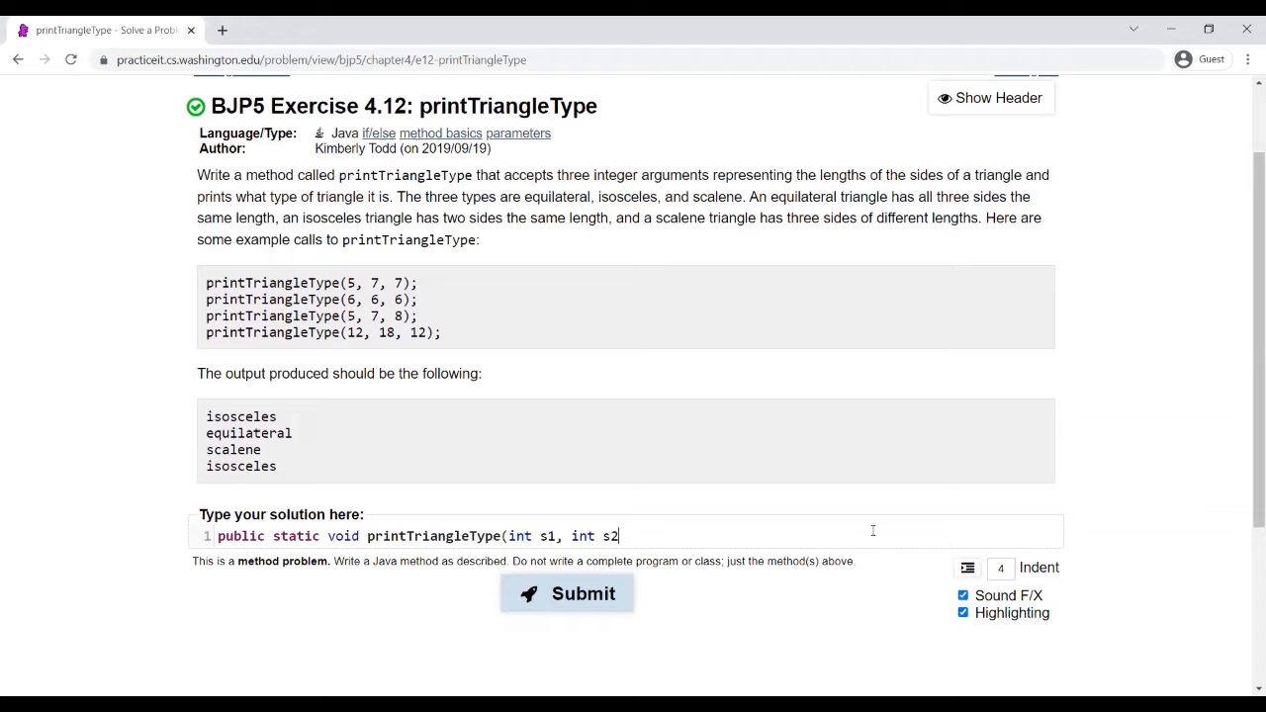
text(, int s3){)
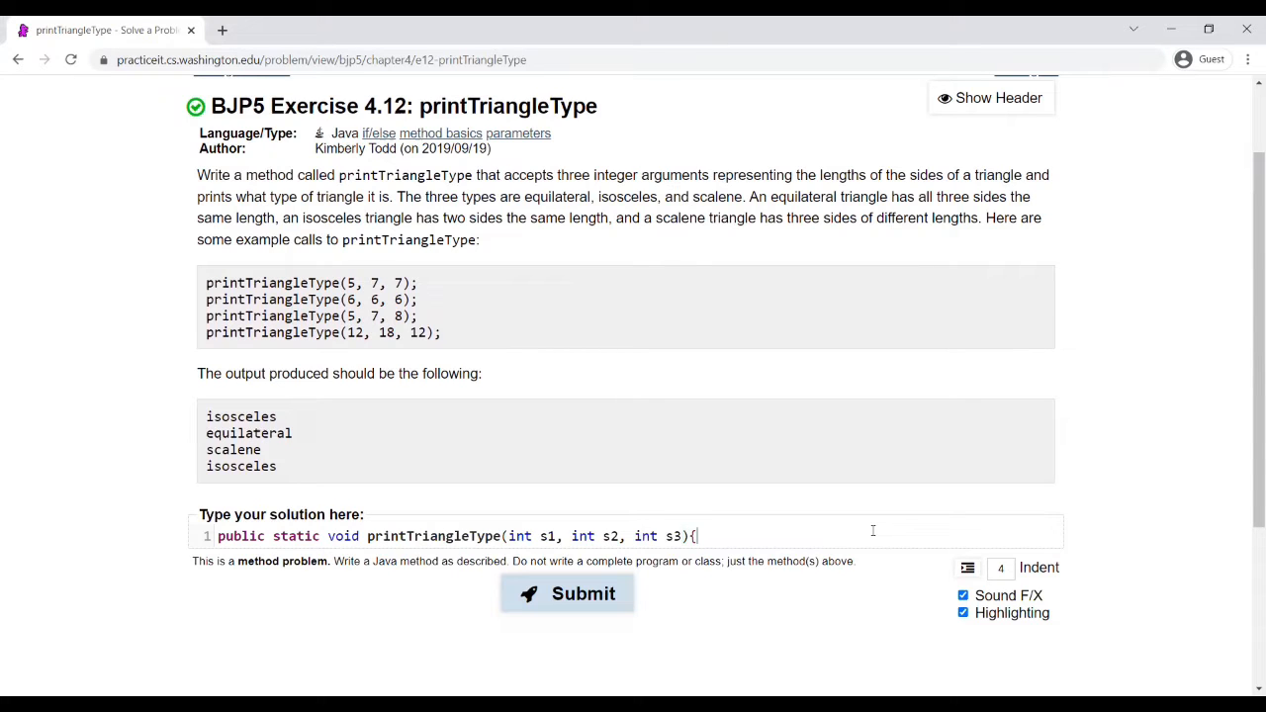
key(Enter)
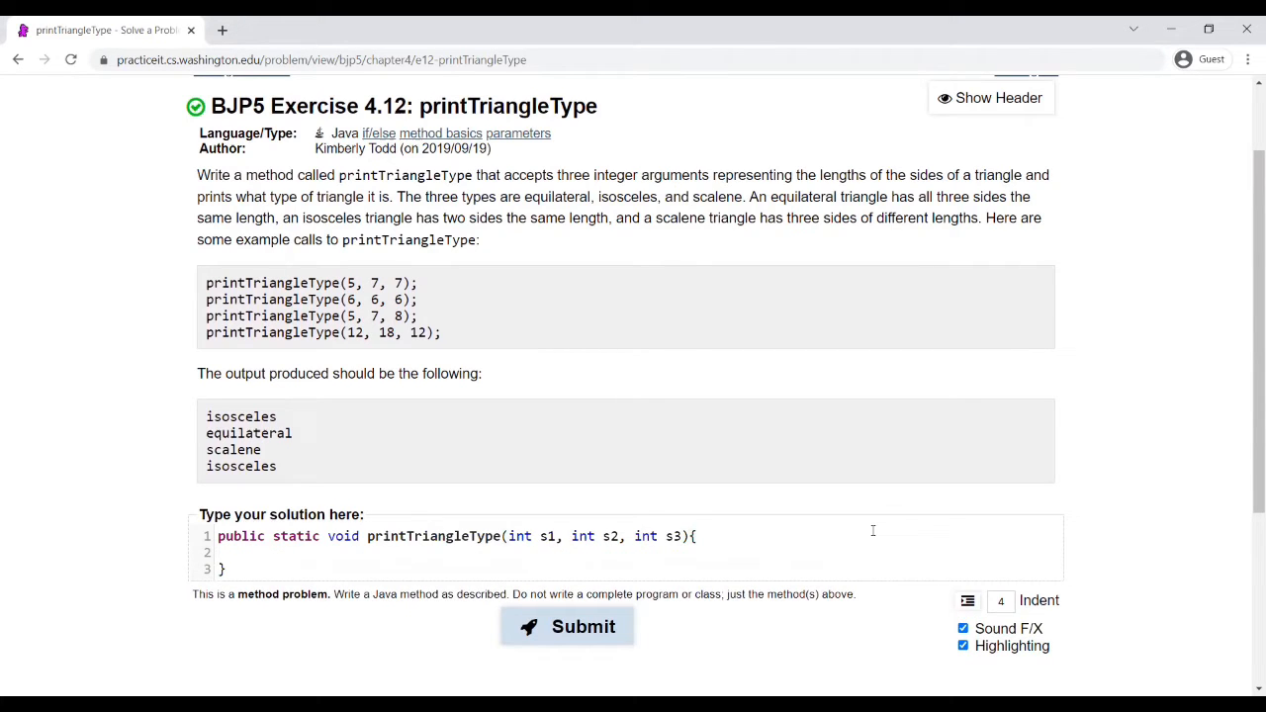
scroll(up, 3)
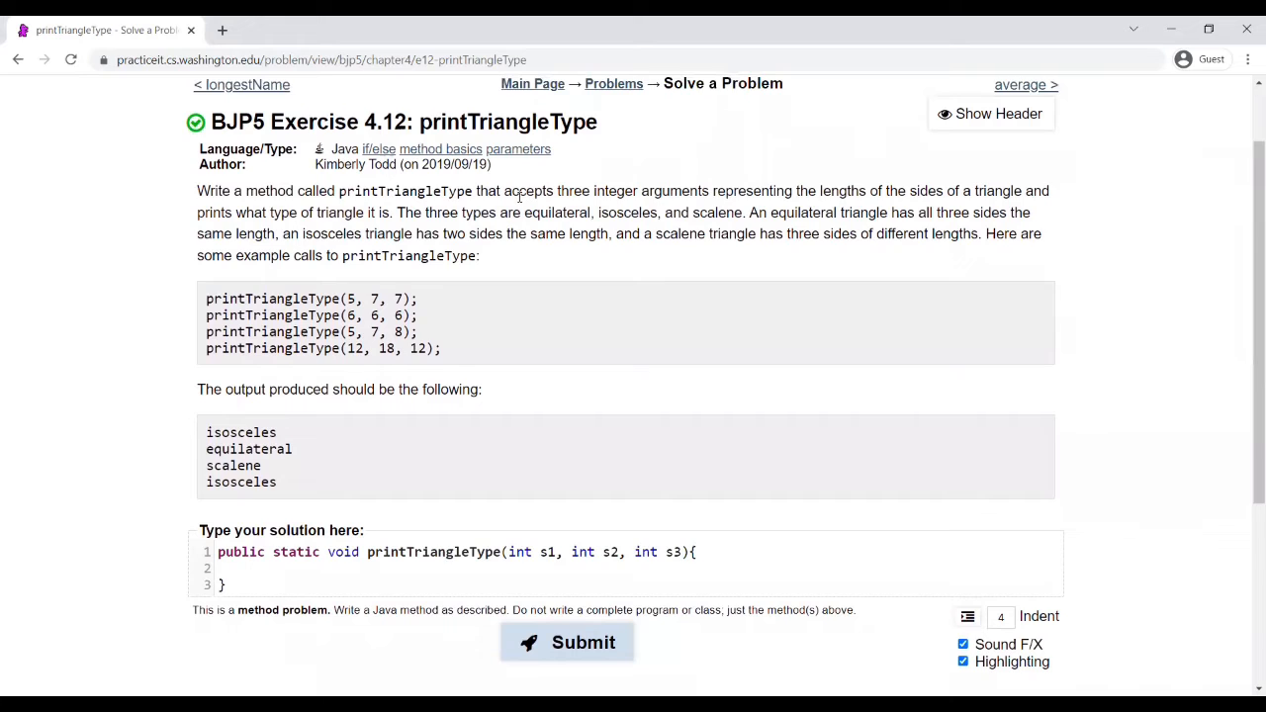
click(251, 568)
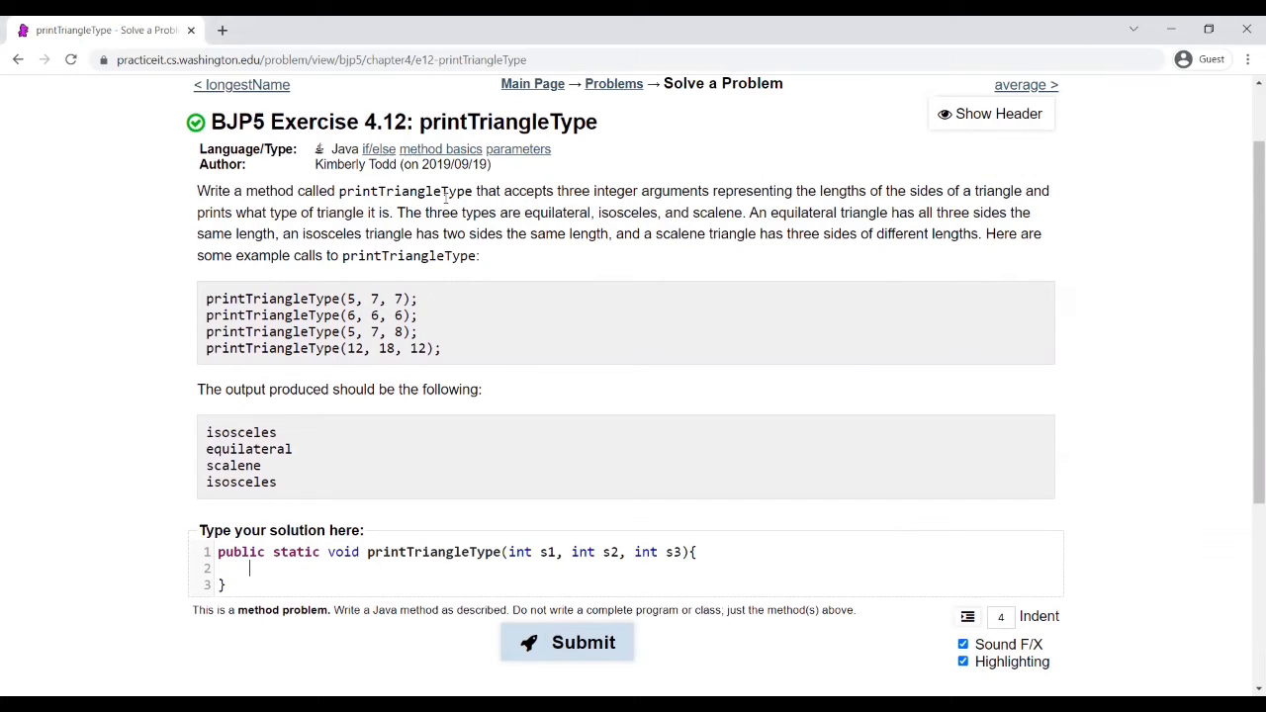
mouse_move(414, 492)
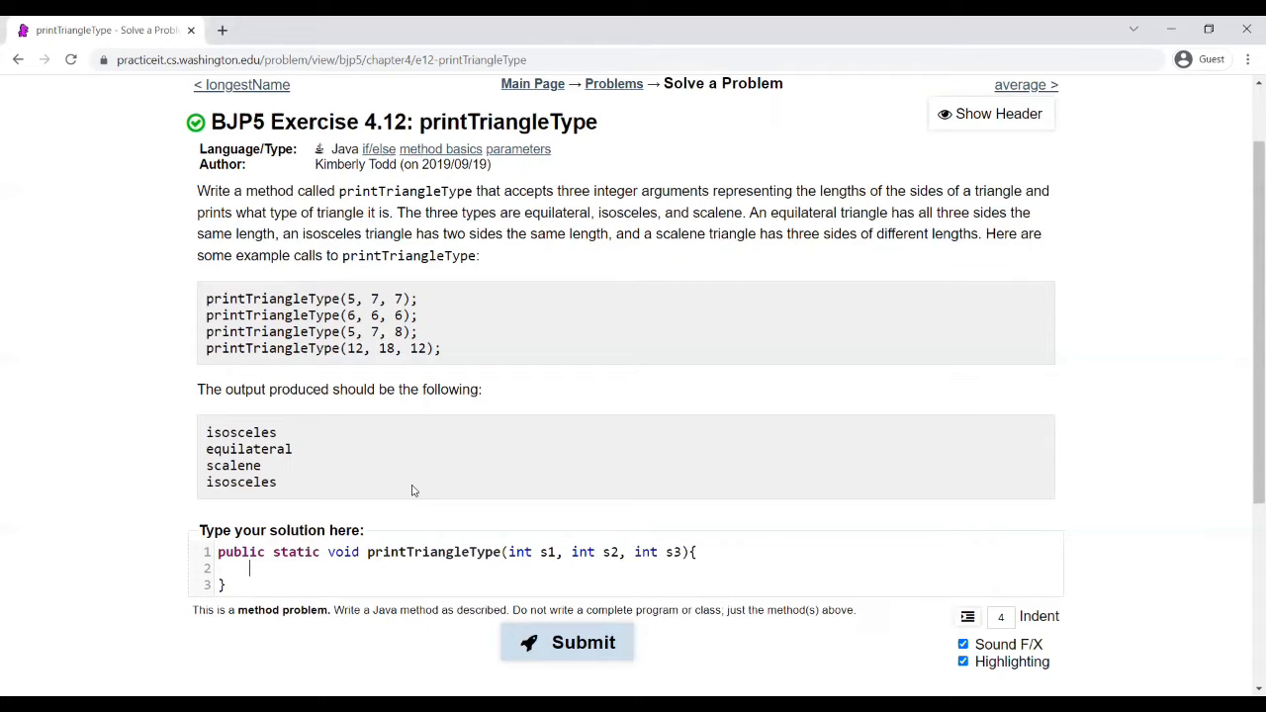
- Write the if condition checking that s1, s2 and s3 all differ
text(if)
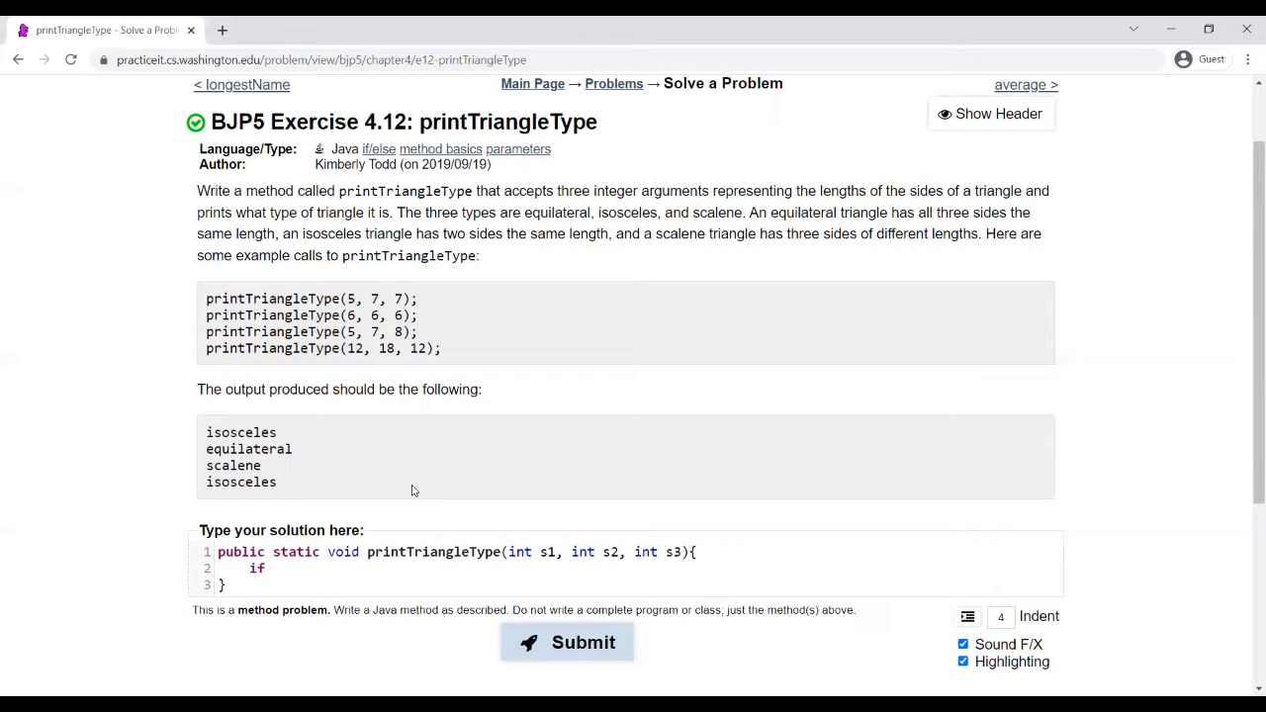
text(()
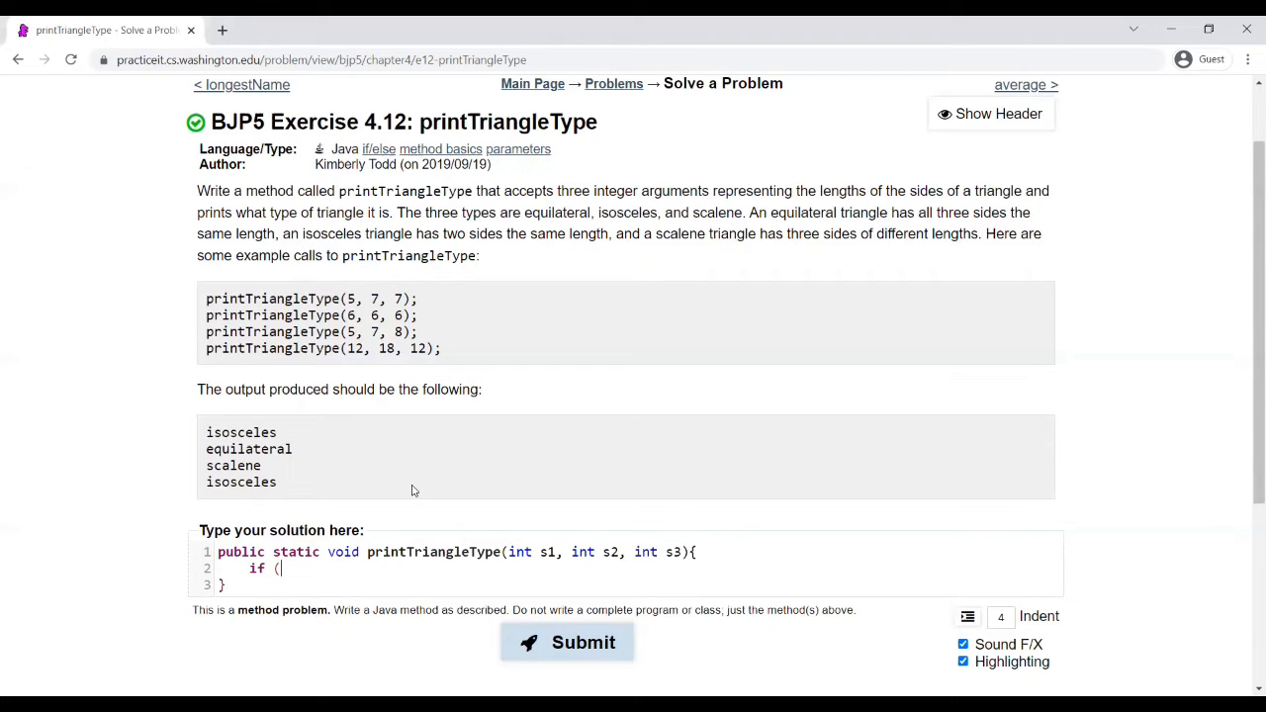
text(s)
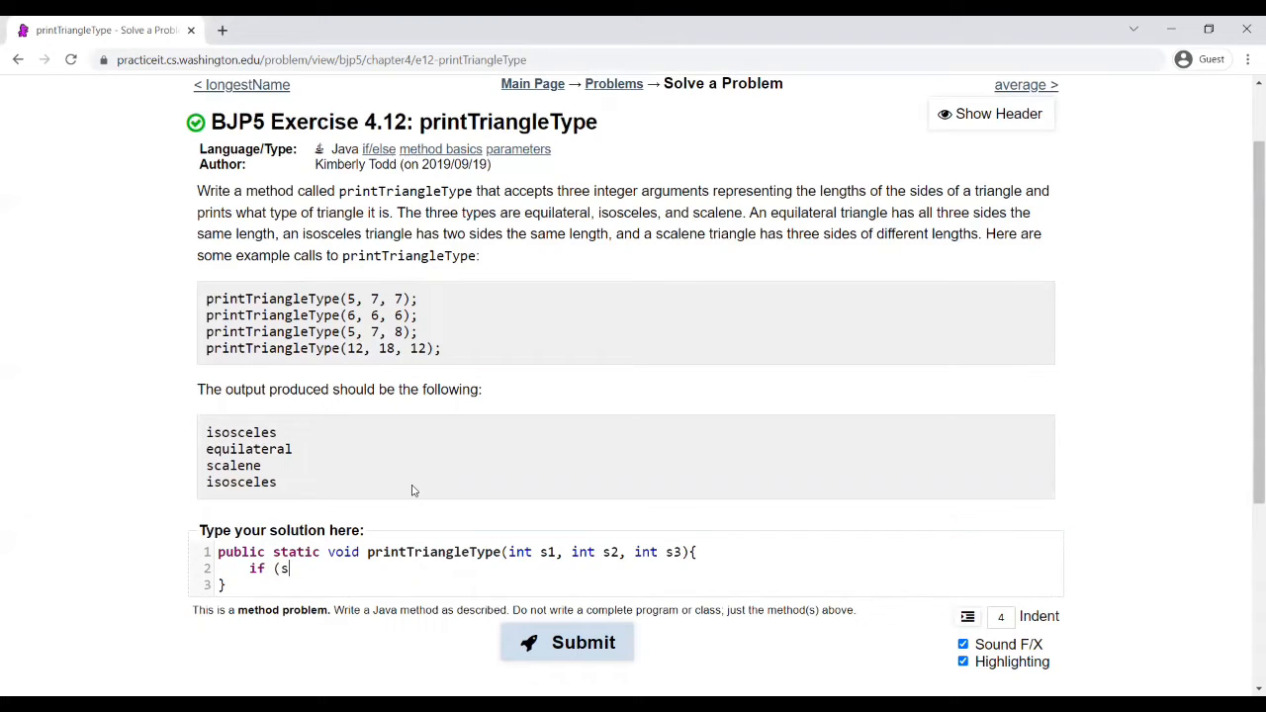
text(1 != s2)
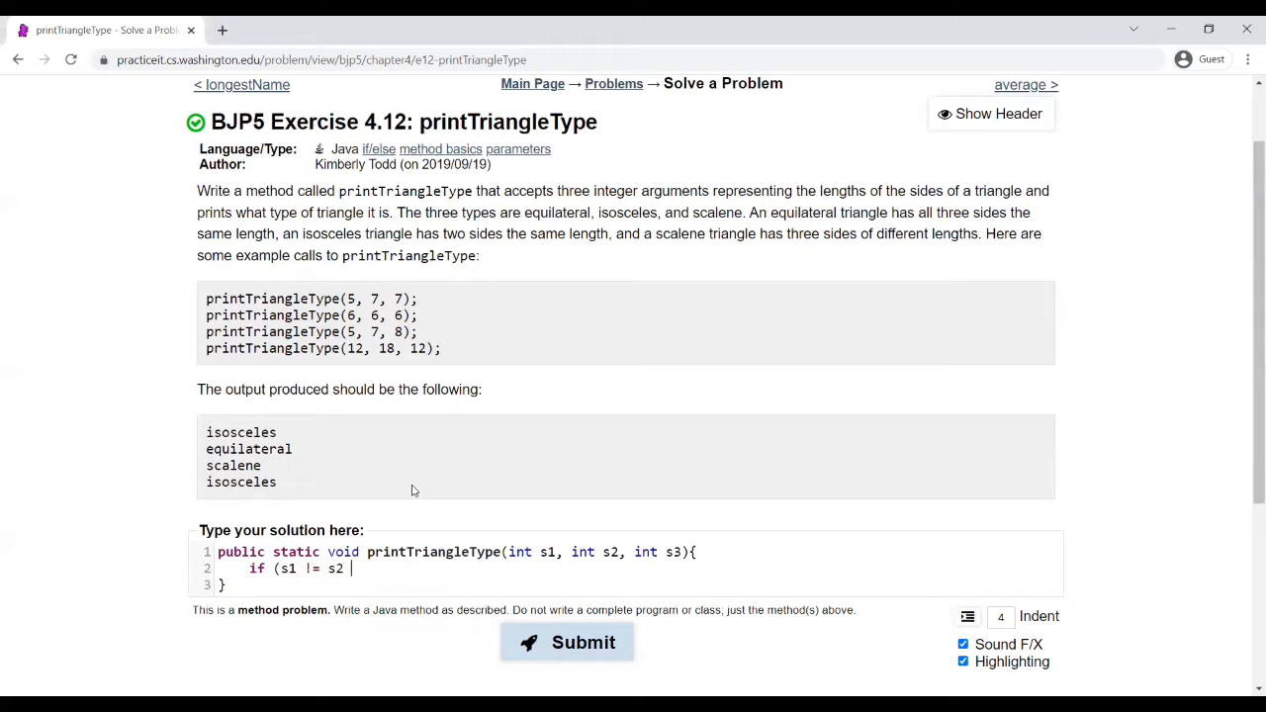
text(&)
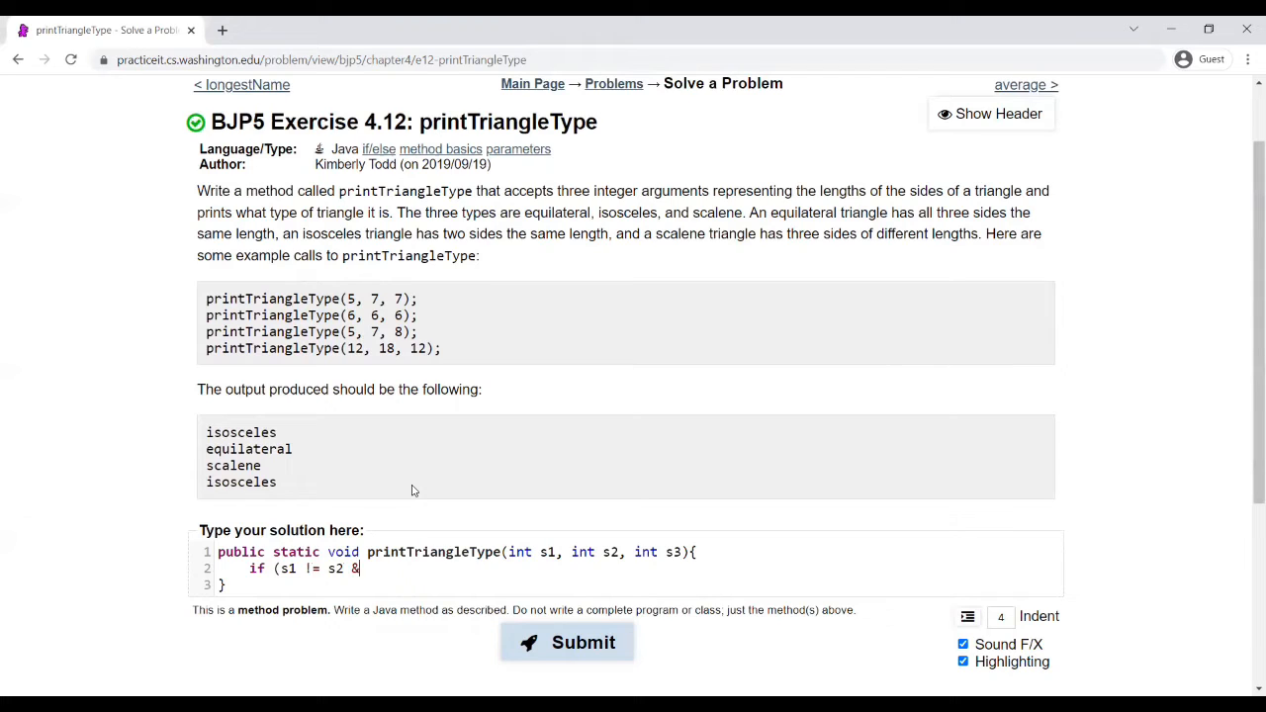
text(& s2 !)
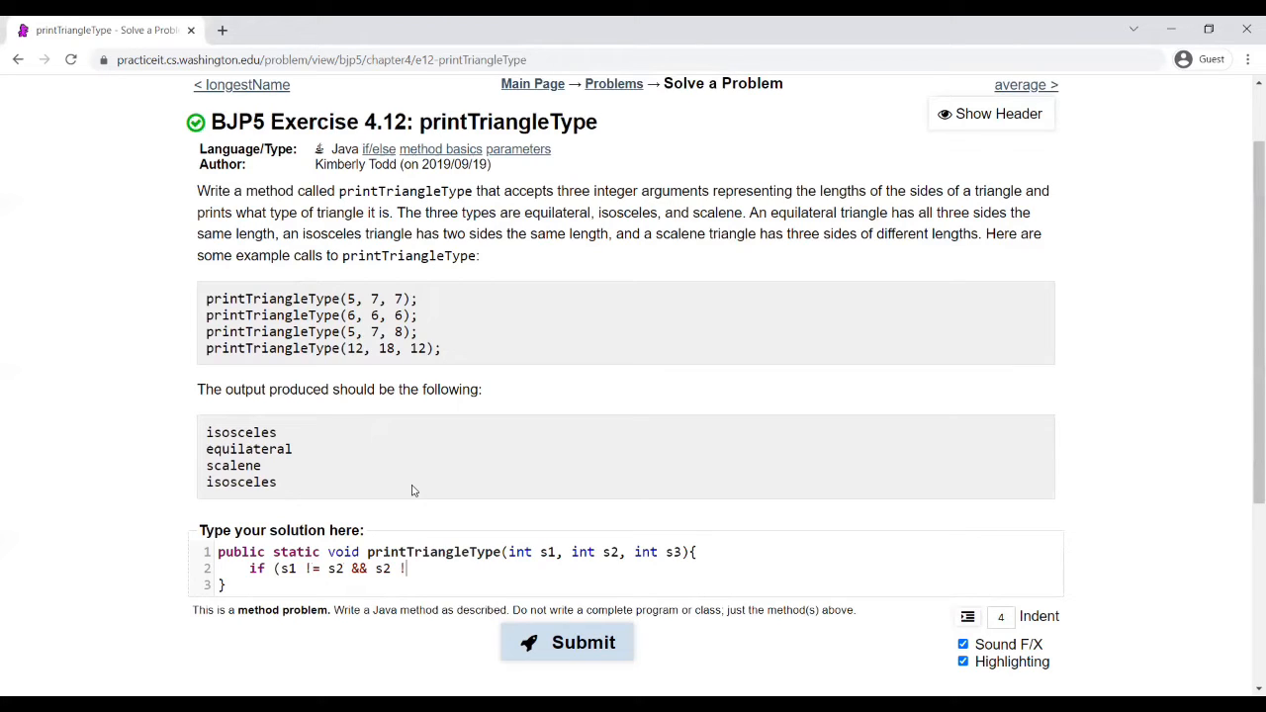
text(= s3)
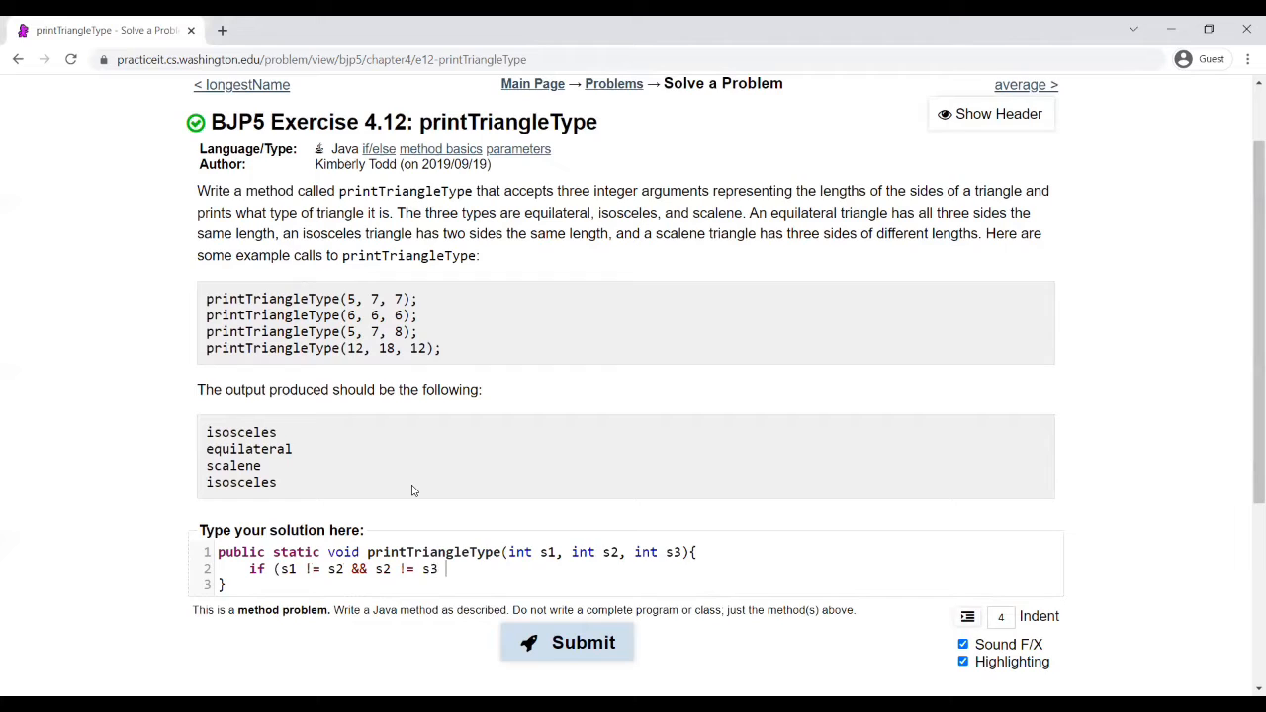
text(&& s1 !=)
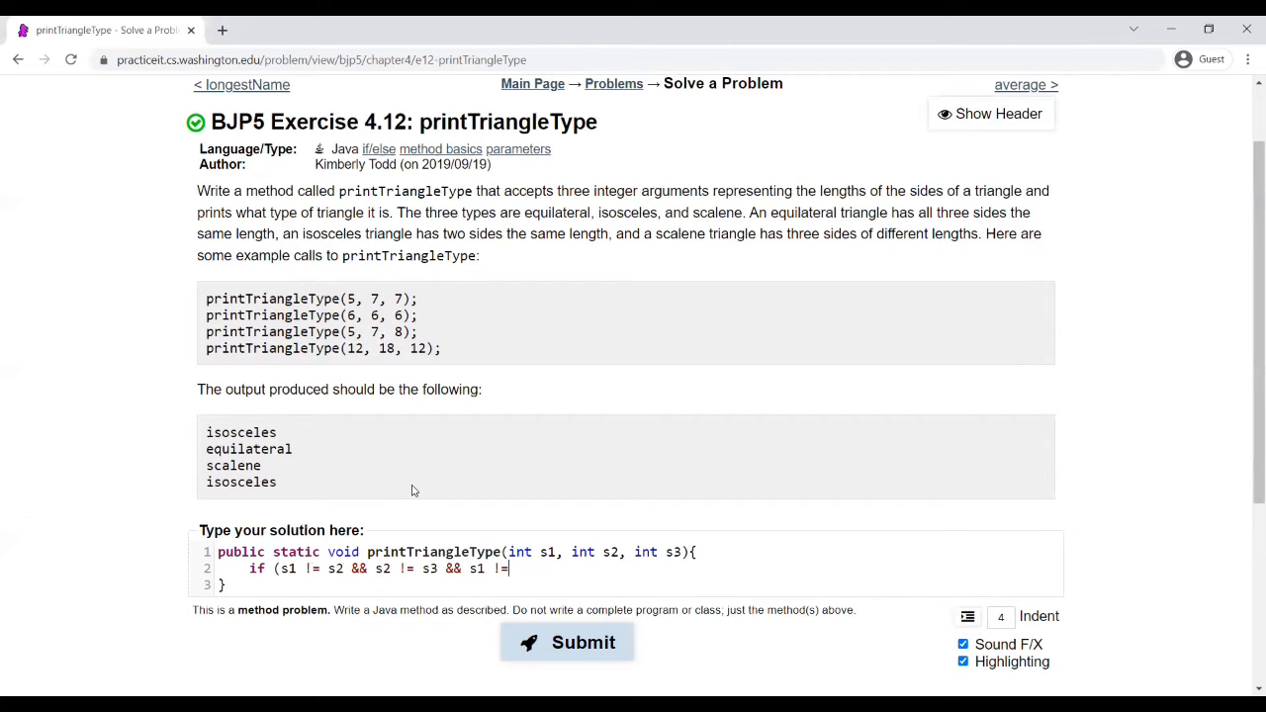
text(s3))
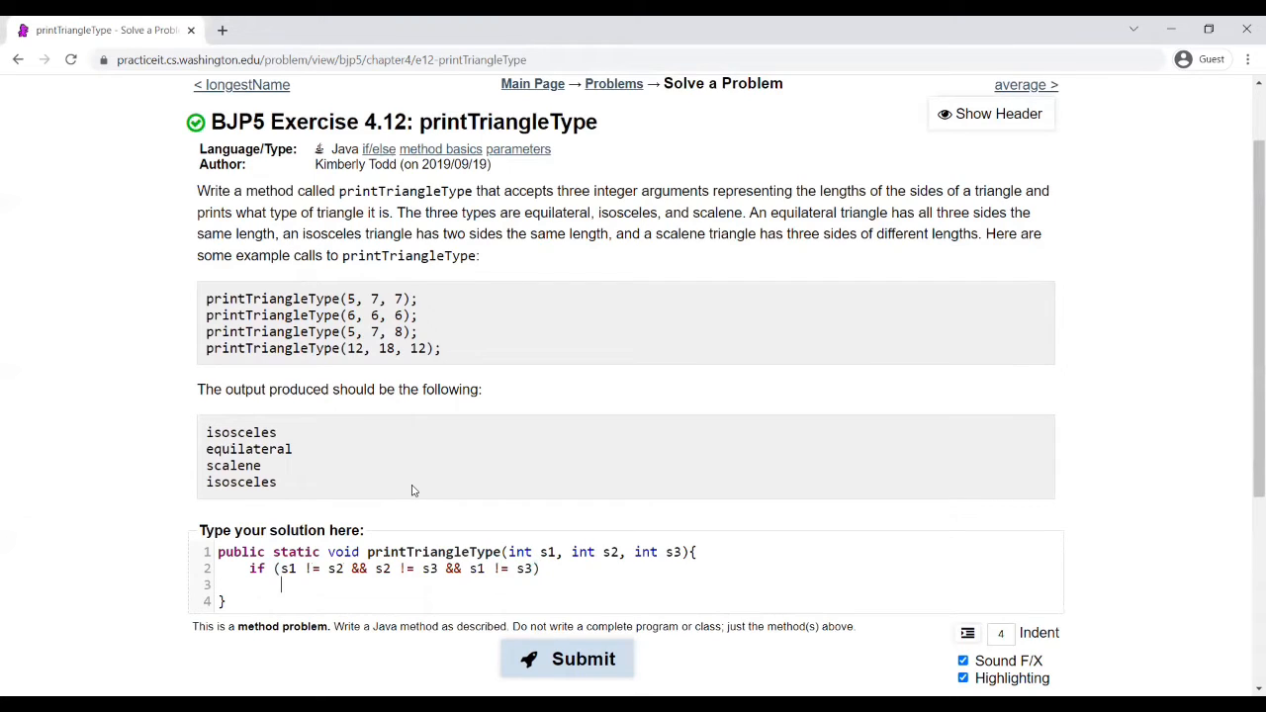
- Make that branch print "scalene" with System.out.println
text(System.)
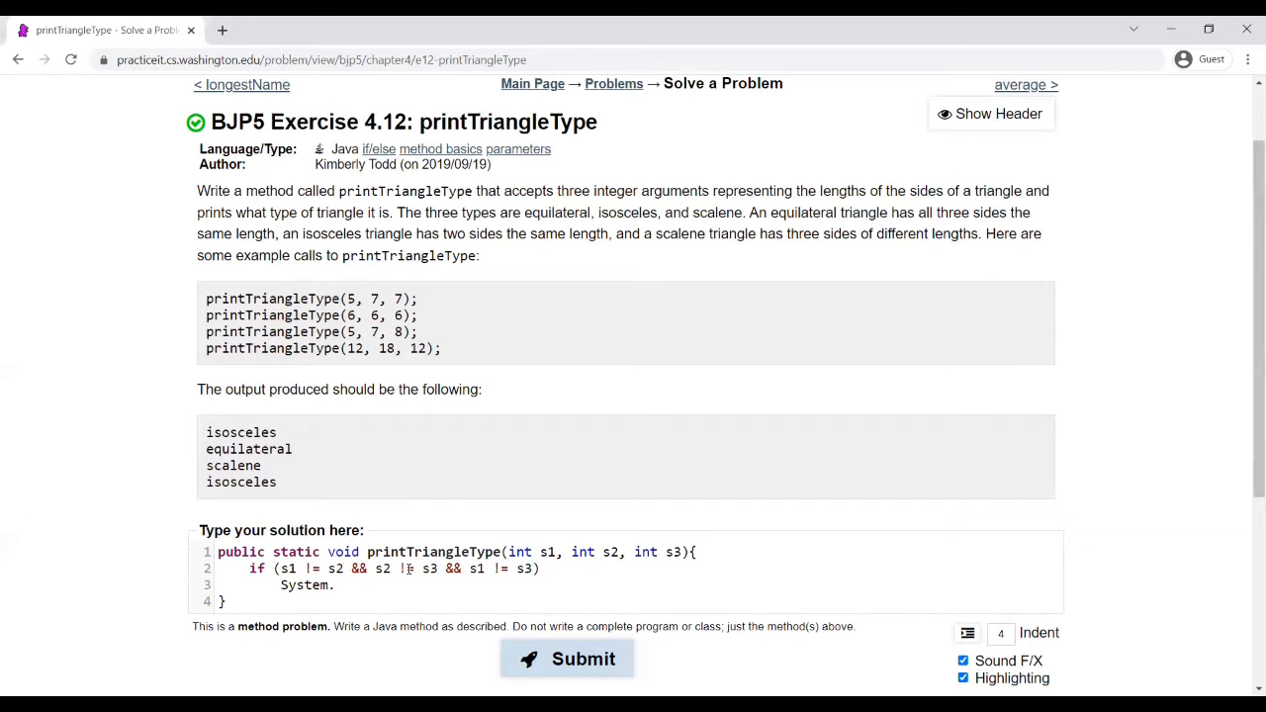
text(o)
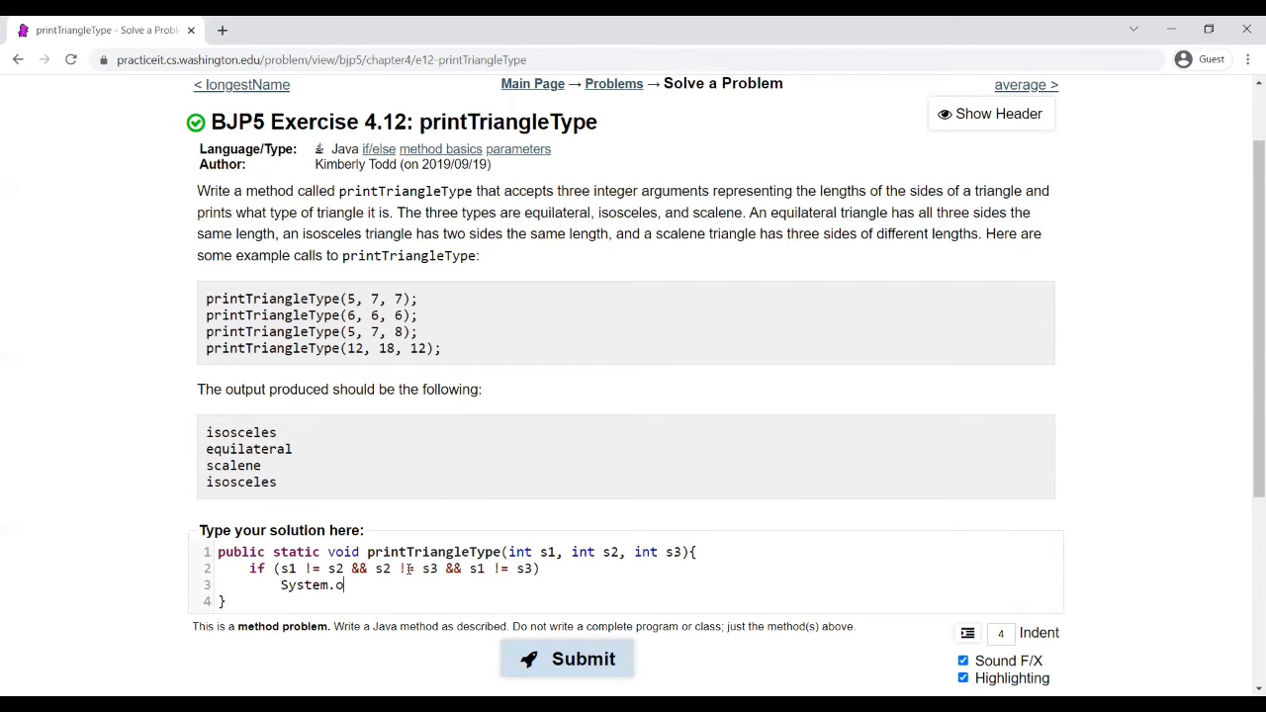
text(ut.println()
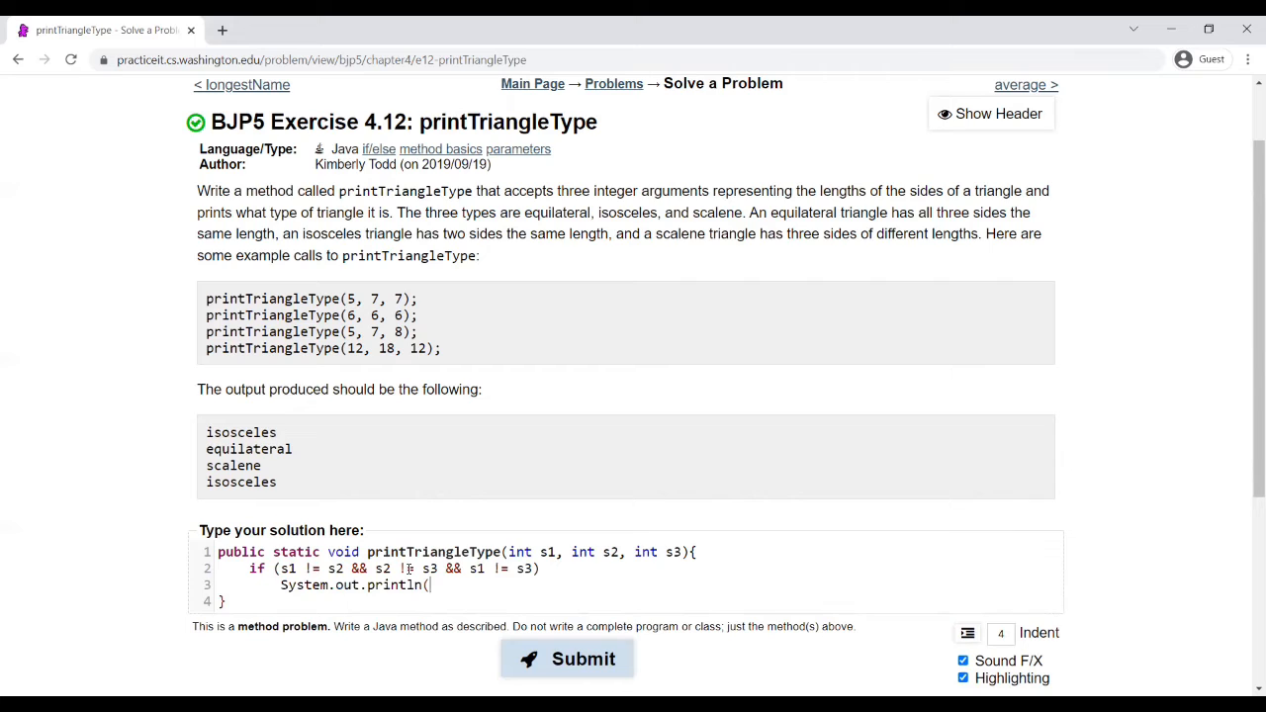
text("scalene");)
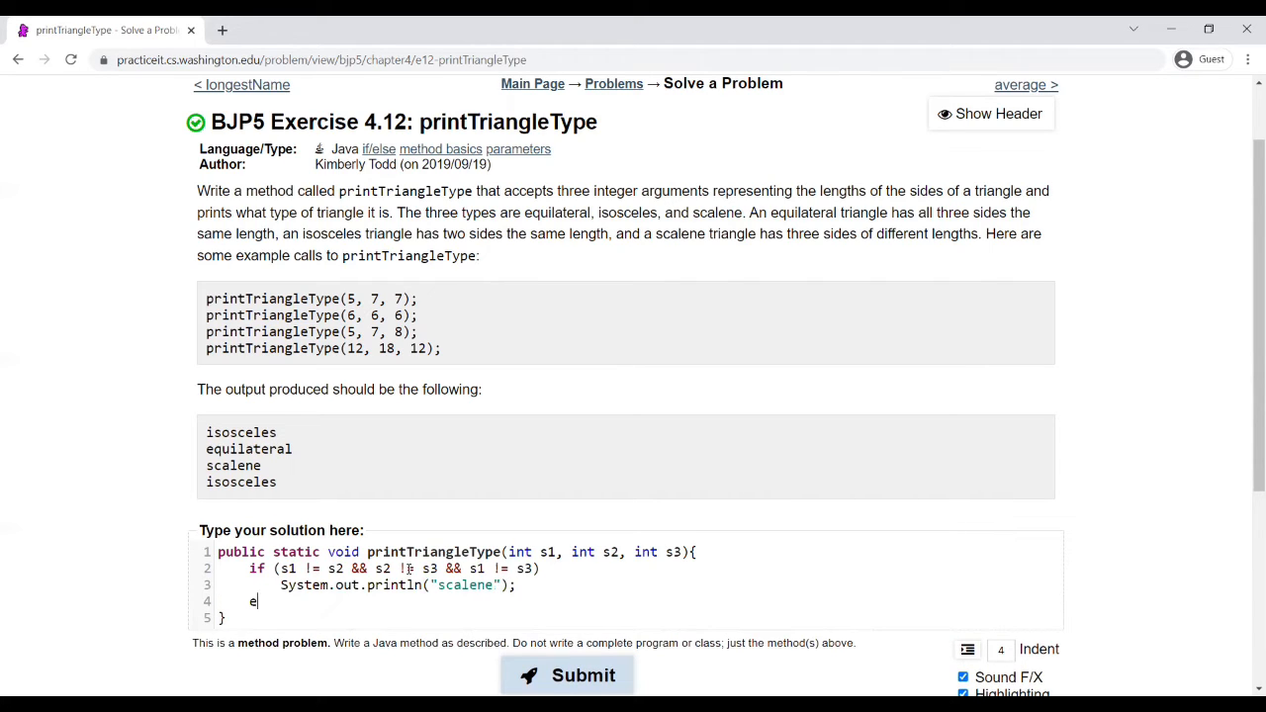
- Add else if (s1 == s2 && s2 == s3) printing "equilateral"
text(lse if ()
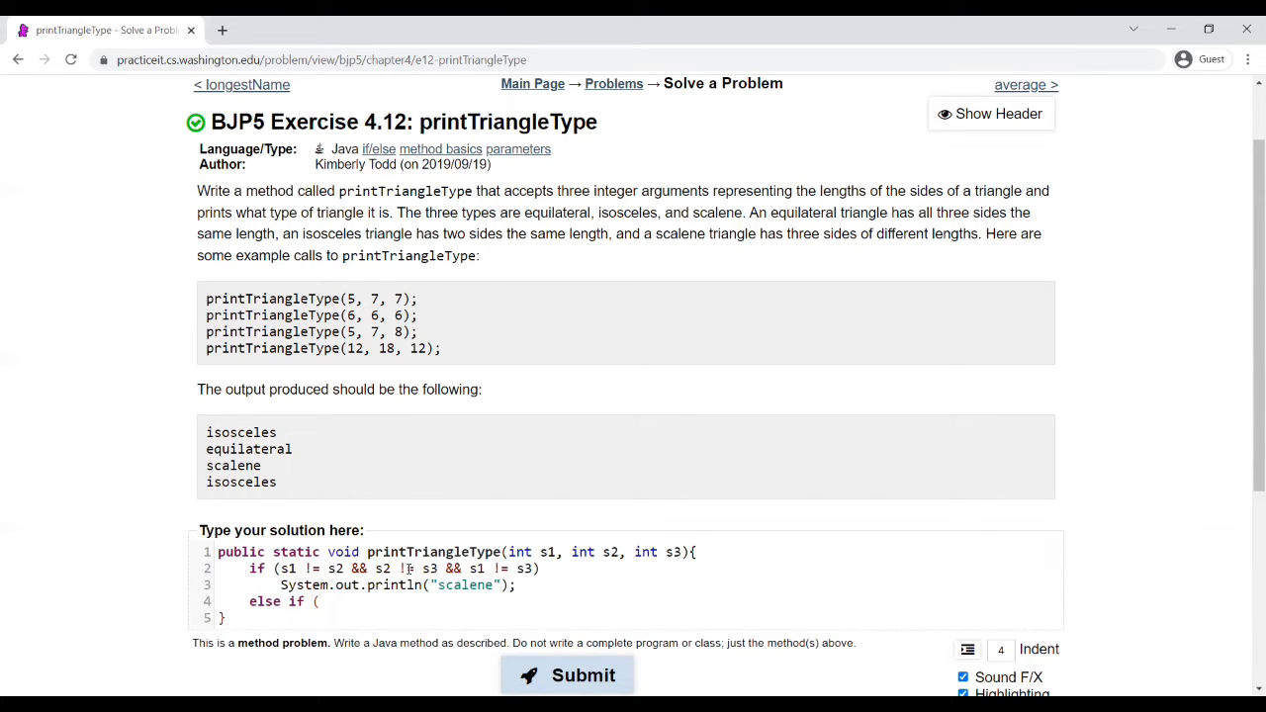
text(s1)
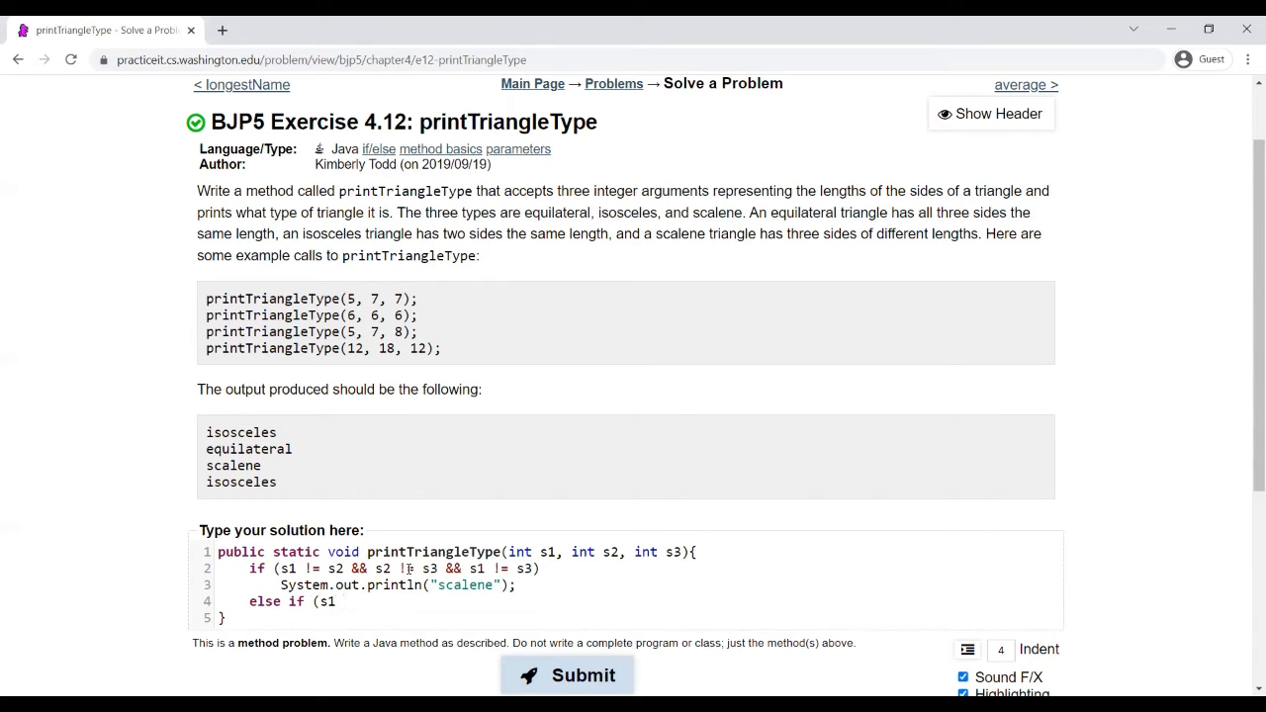
text(== s2)
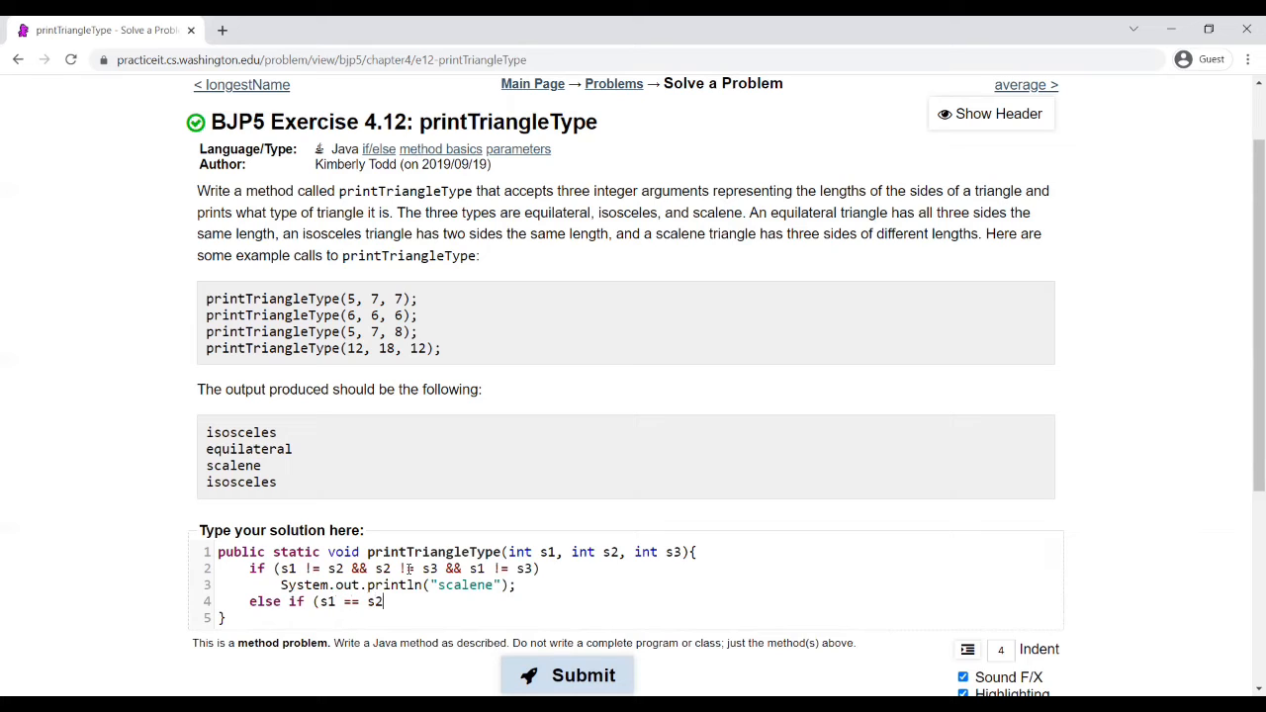
text(&& s)
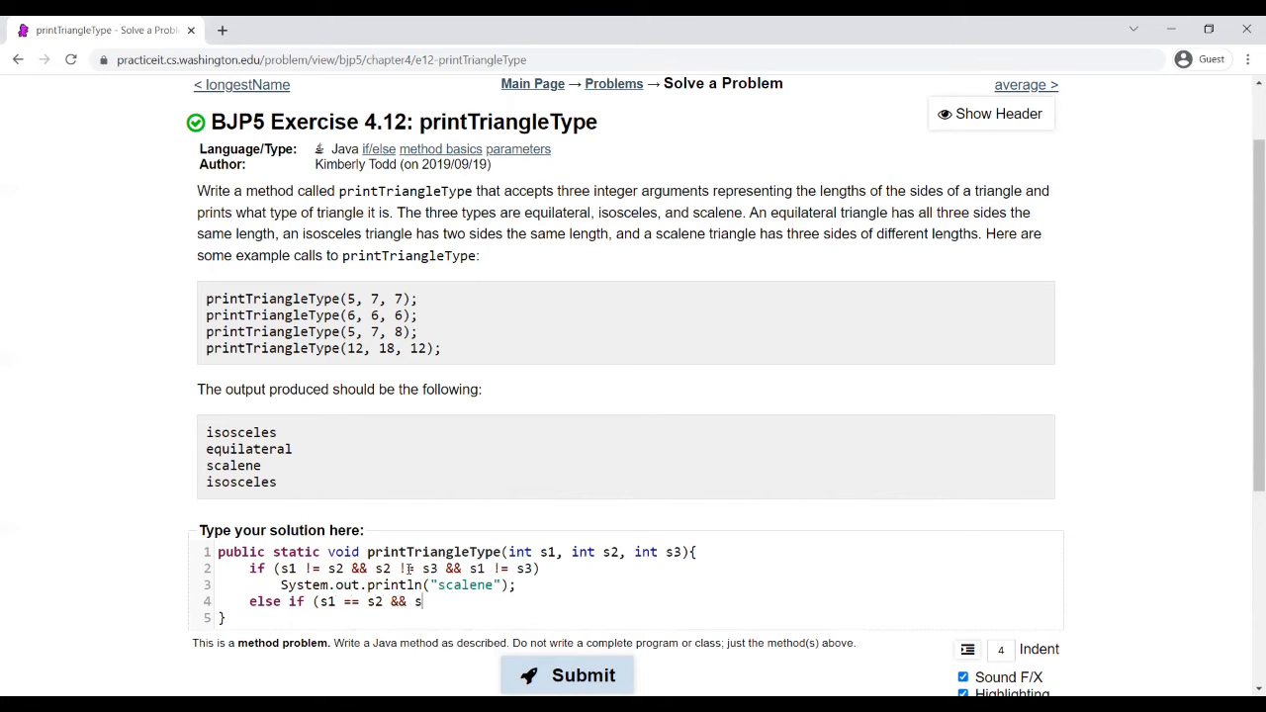
text(2 == s3))
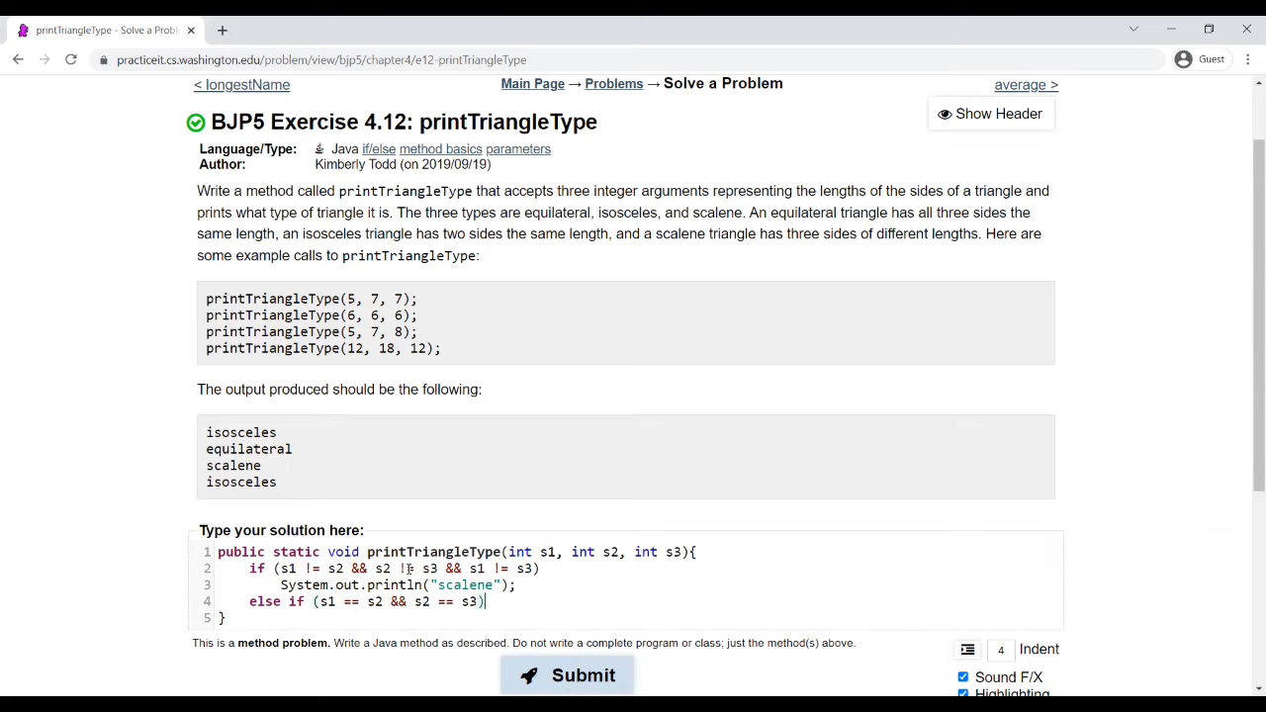
key(Return)
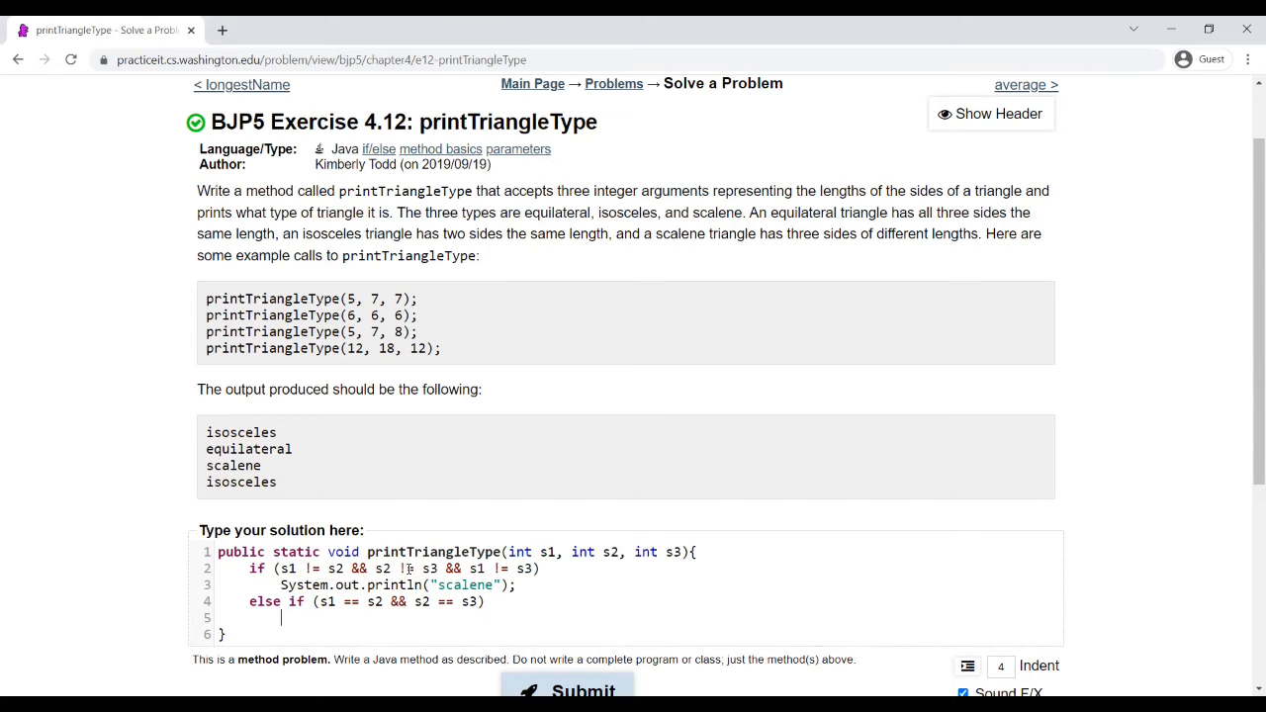
text(System)
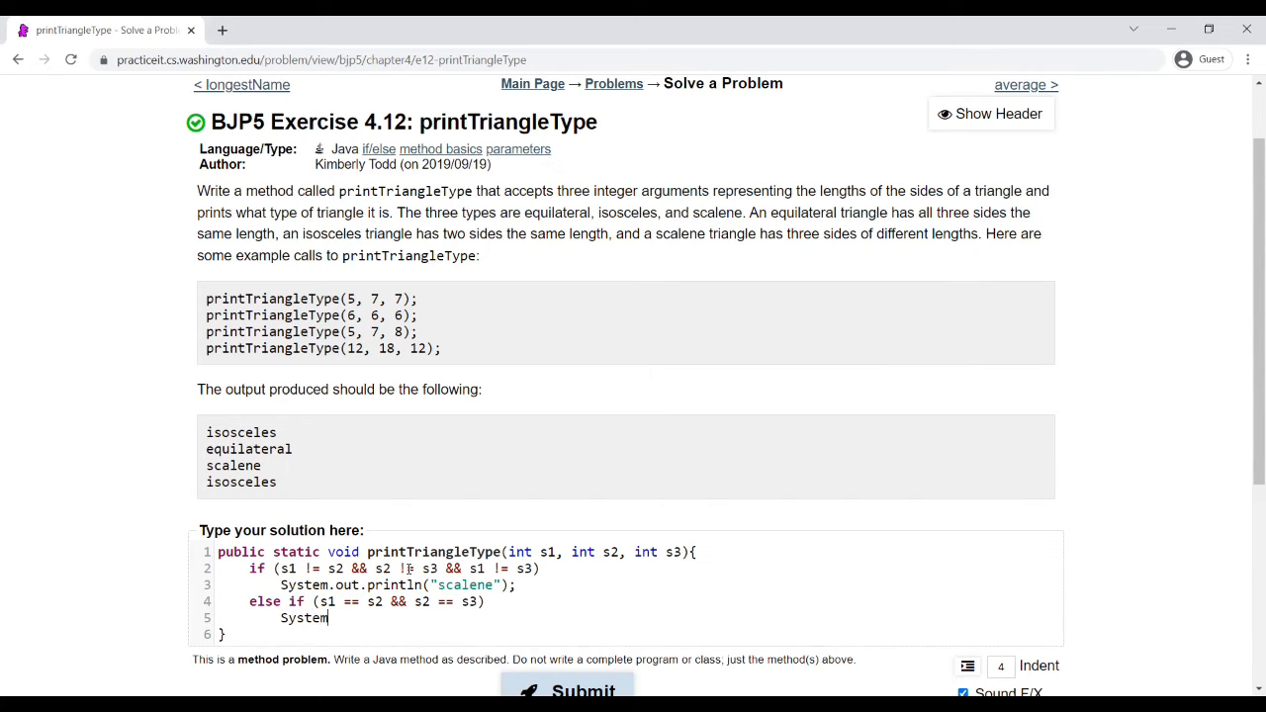
text(.out.prin)
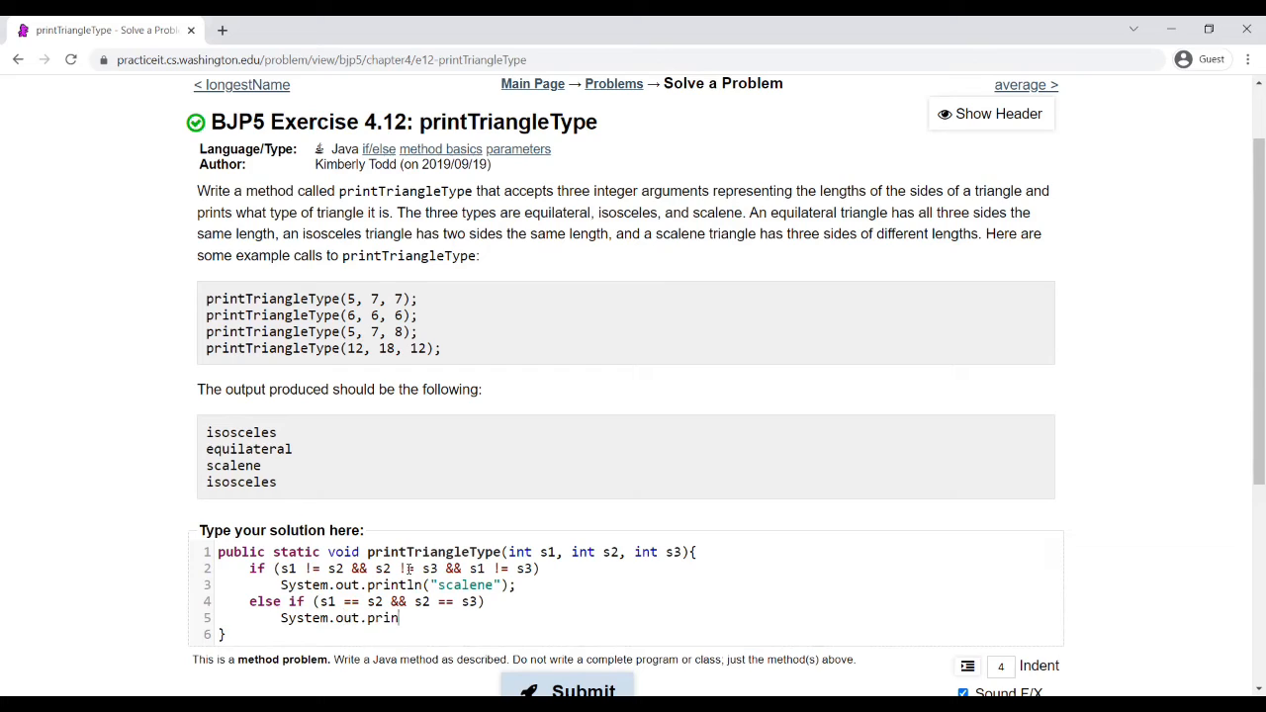
text(tln("equilateral");)
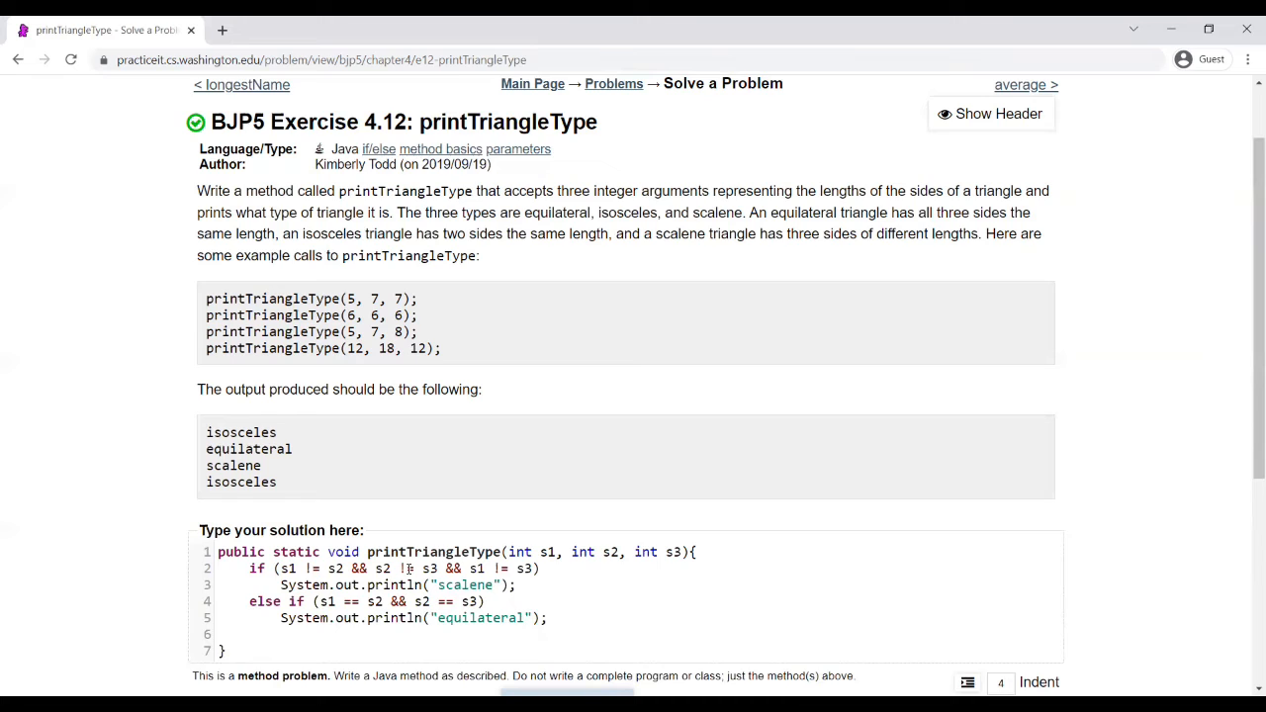
- Add a final else branch with System.out.println("isosceles");
text(el)
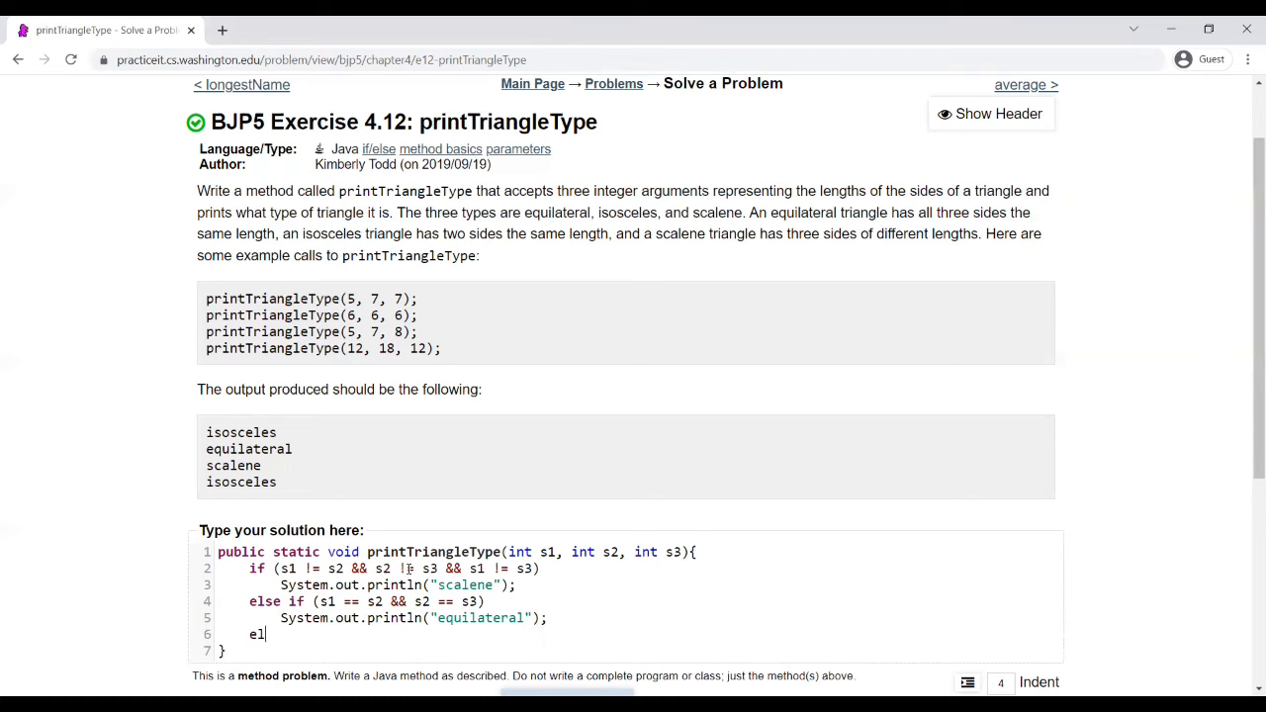
text(se)
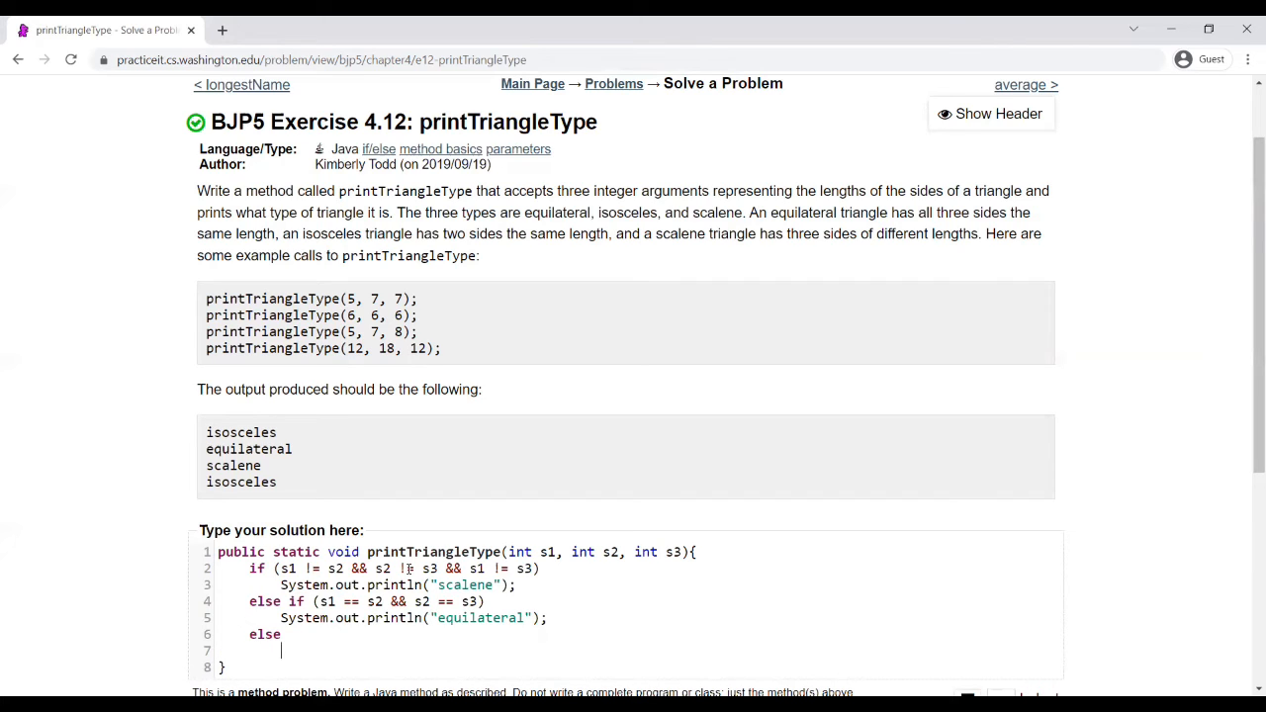
text(Syst)
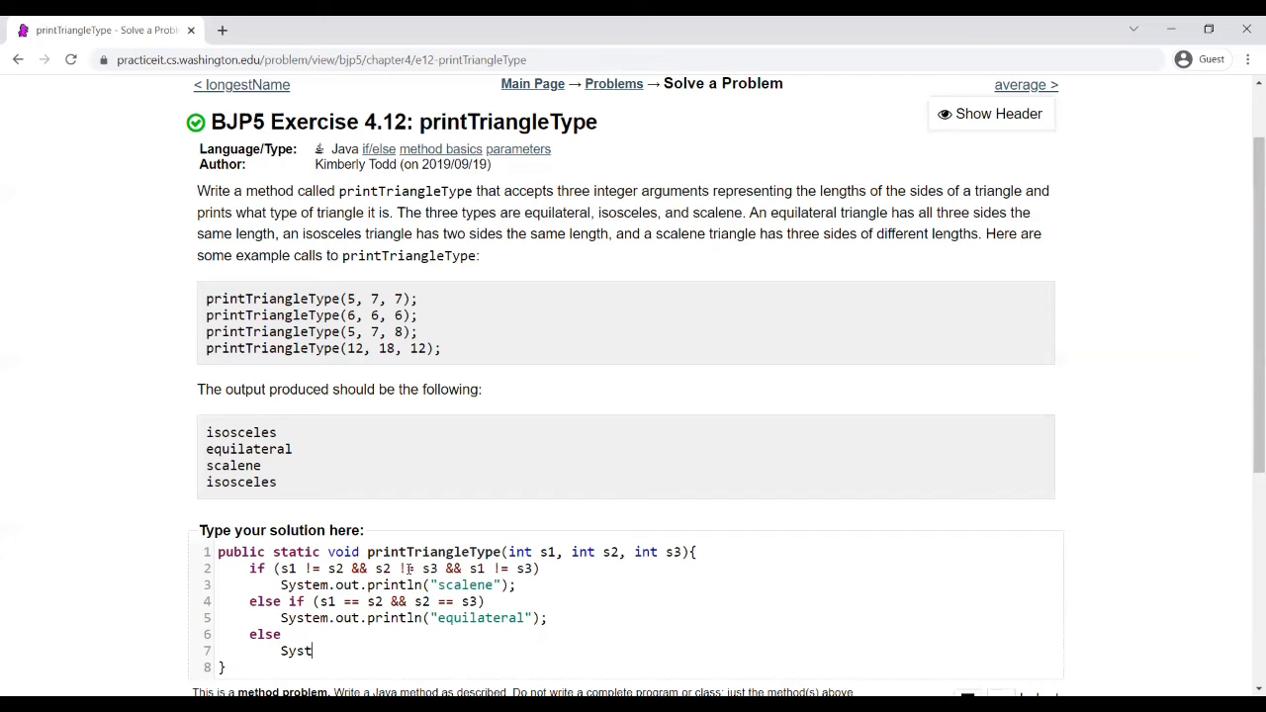
text(em.out.print)
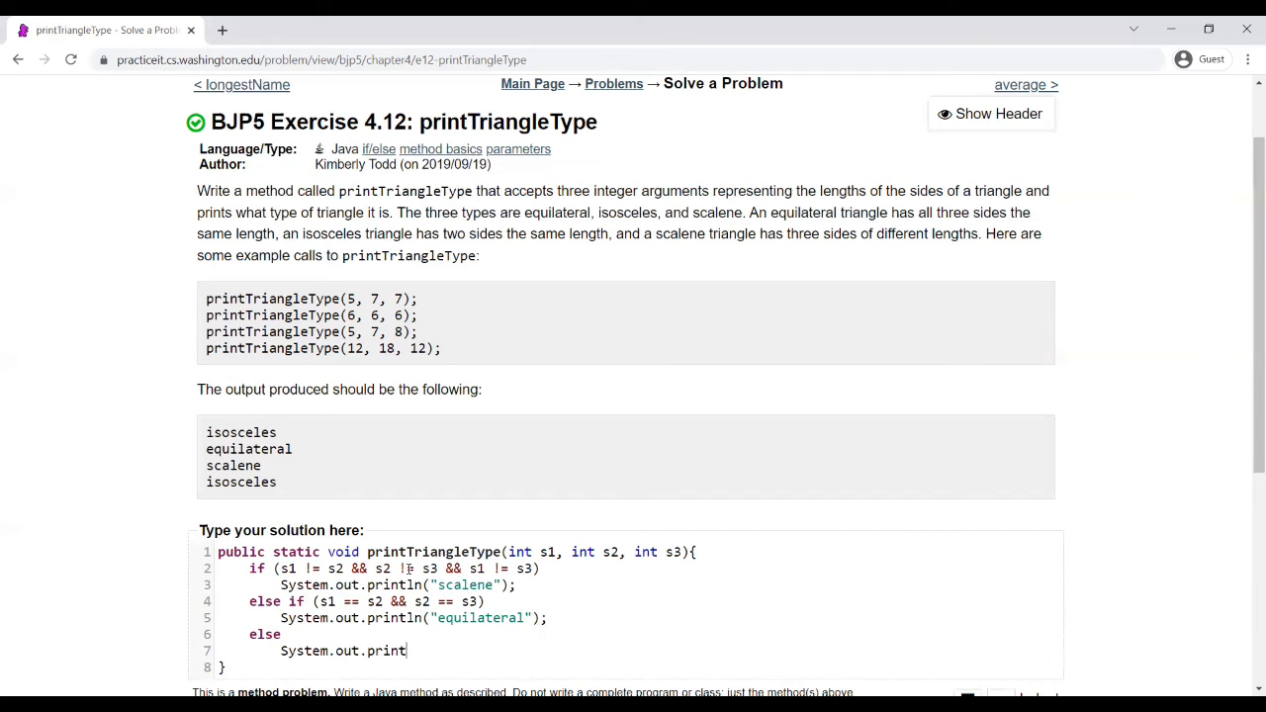
text(ln("is)
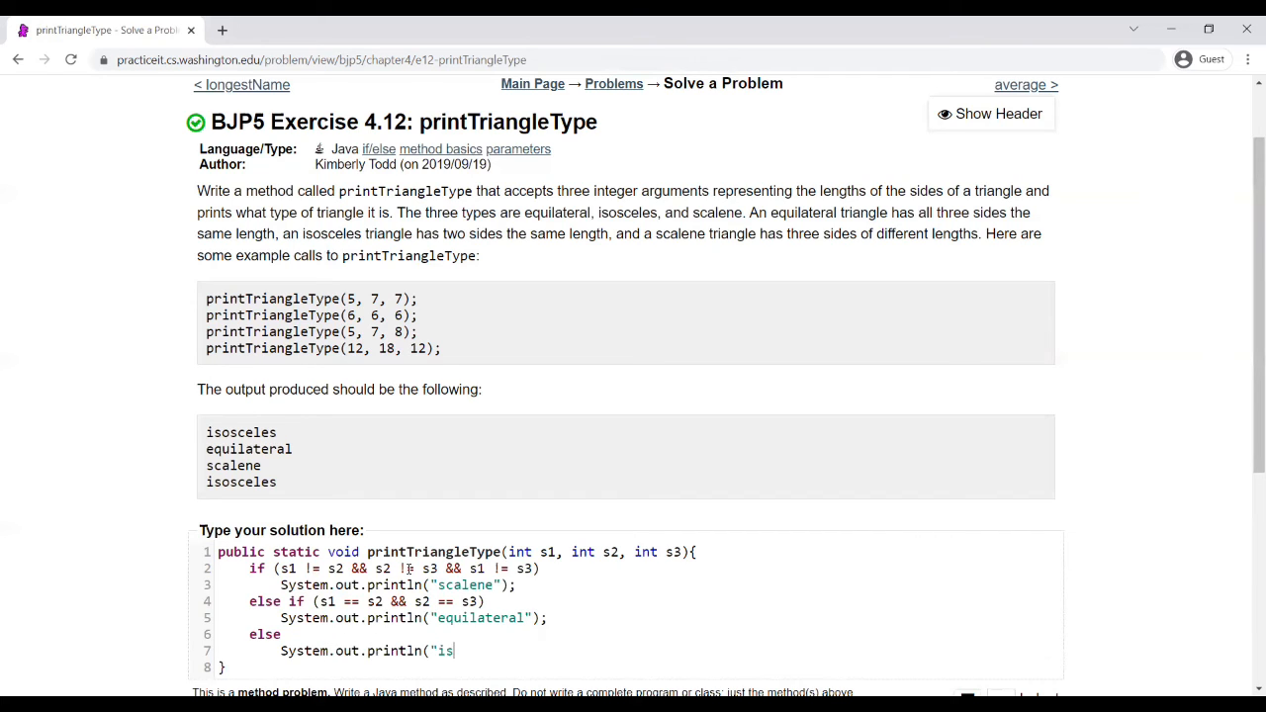
text(osceles");)
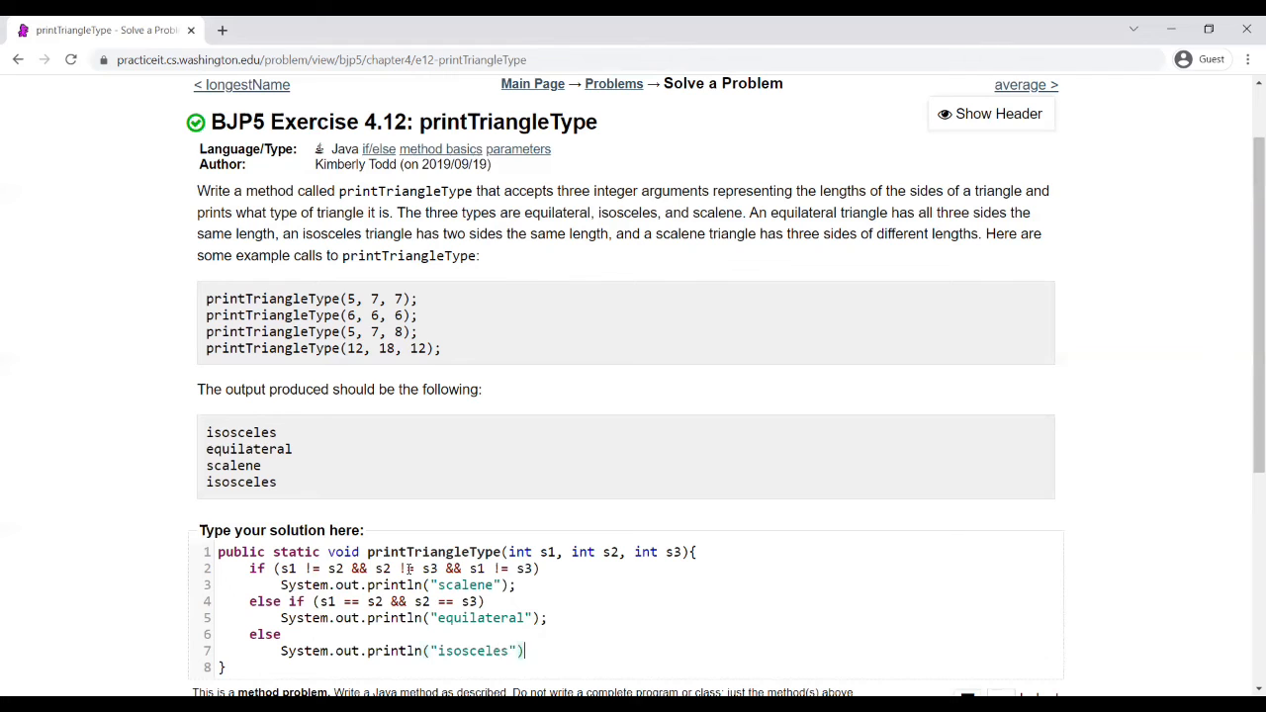
scroll(down, 3)
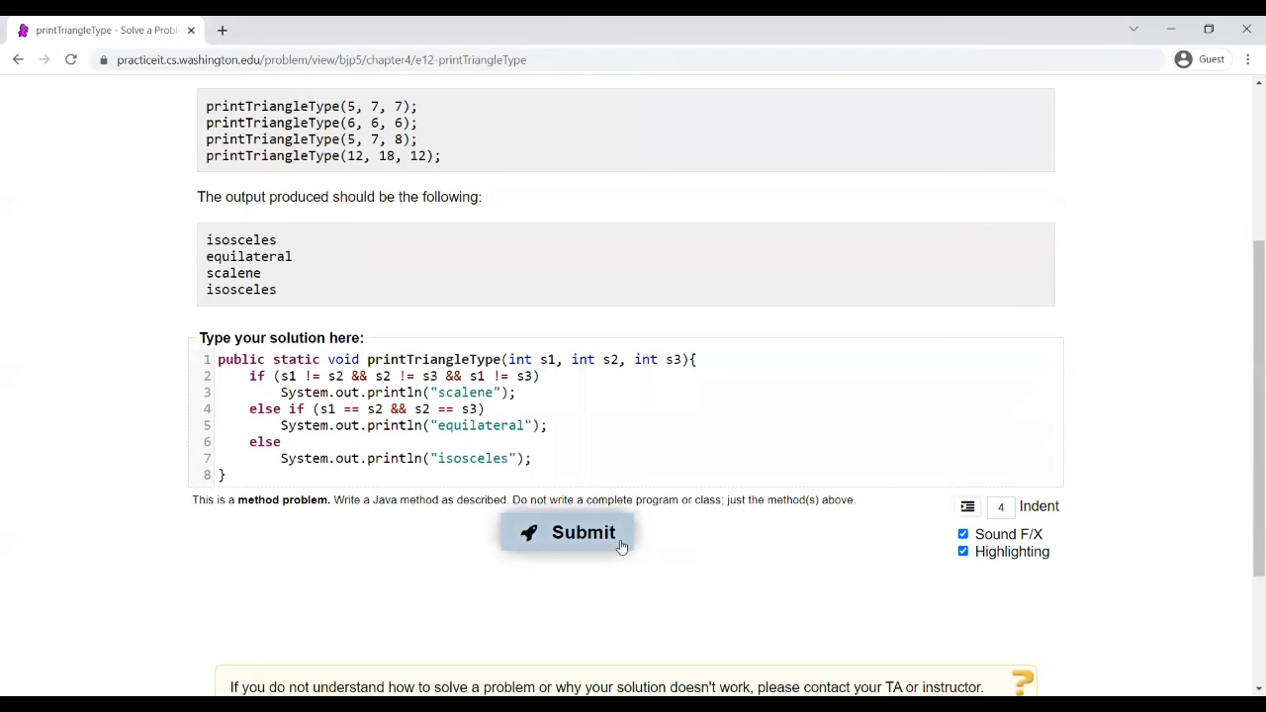
- Submit the solution and review the results showing 6 of 6 tests passed
click(568, 532)
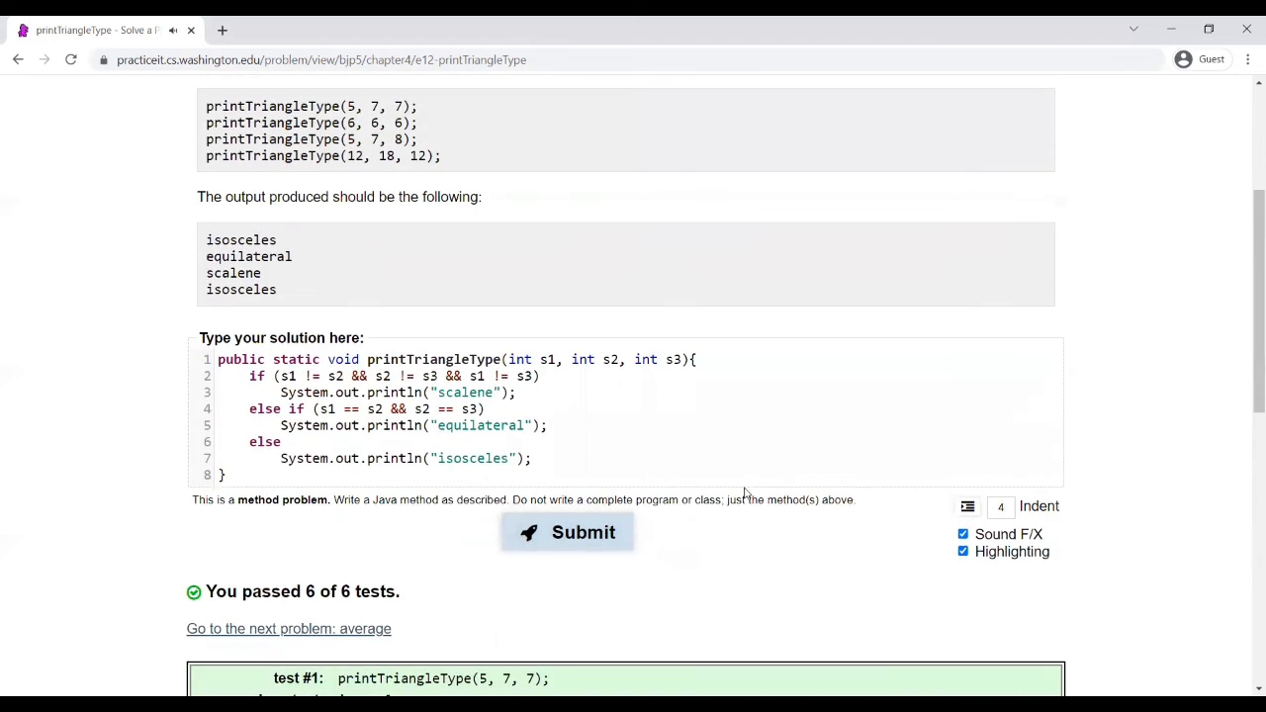
scroll(down, 3)
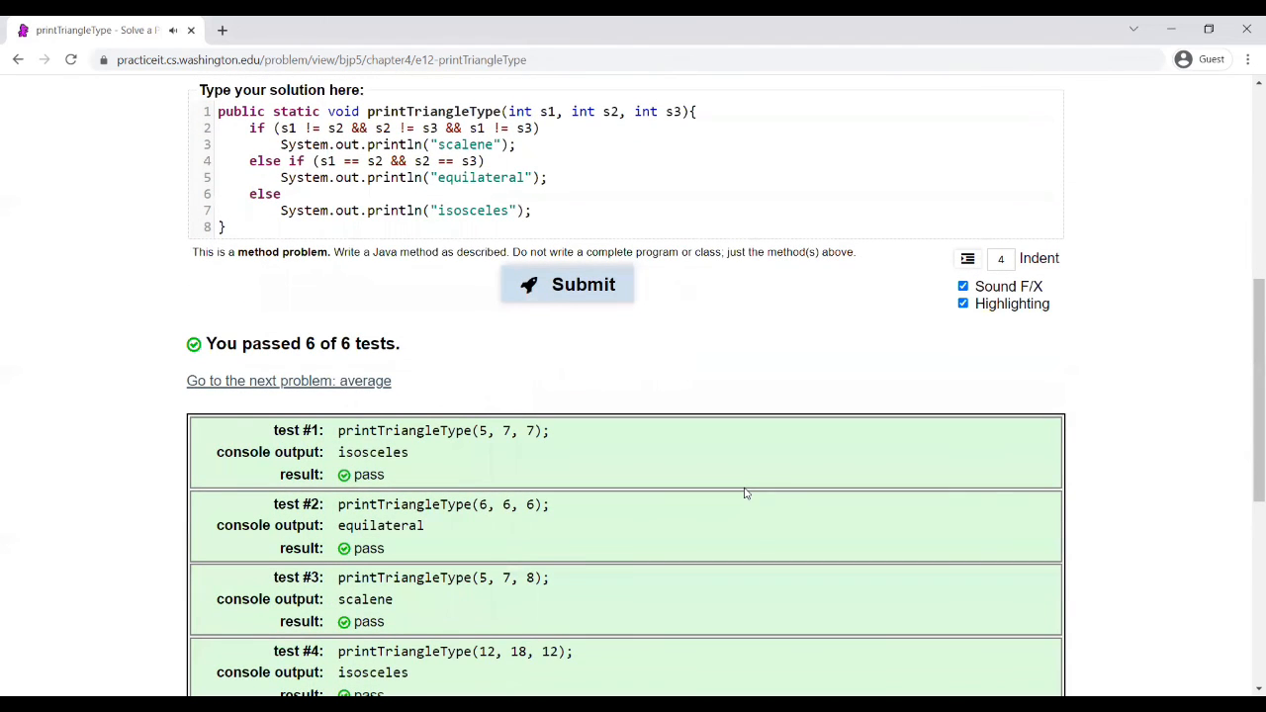
scroll(down, 3)
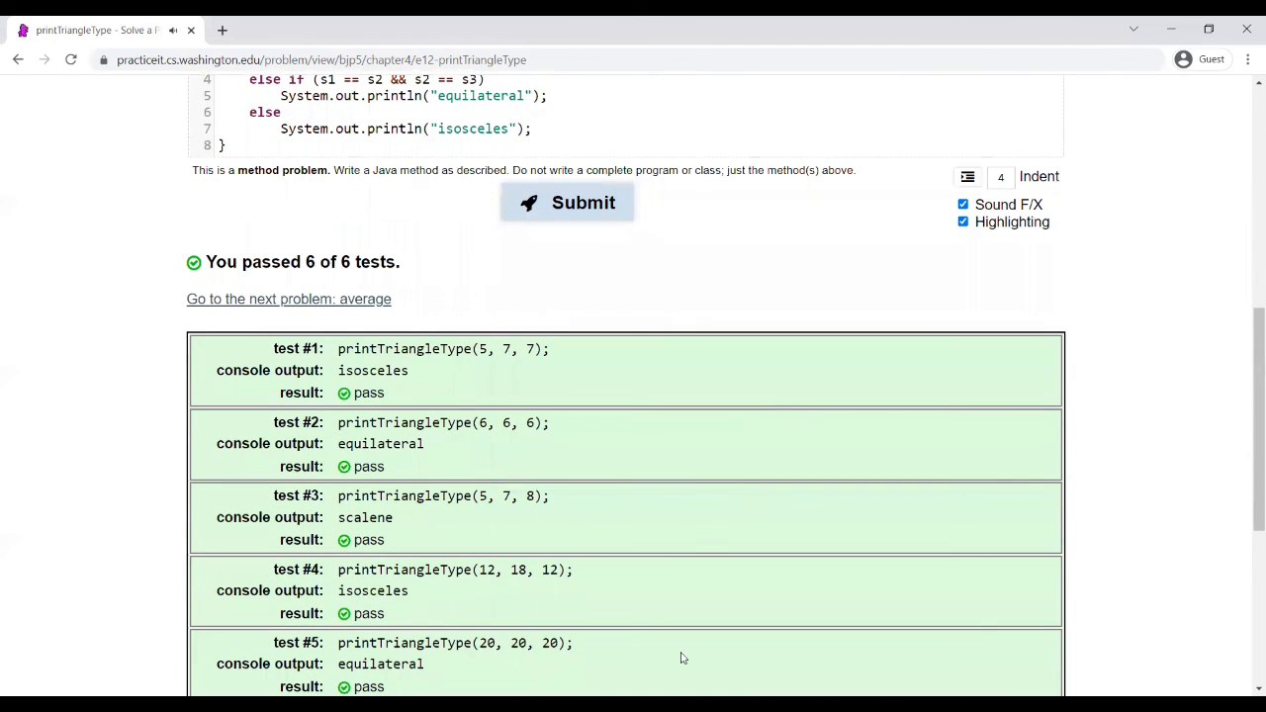